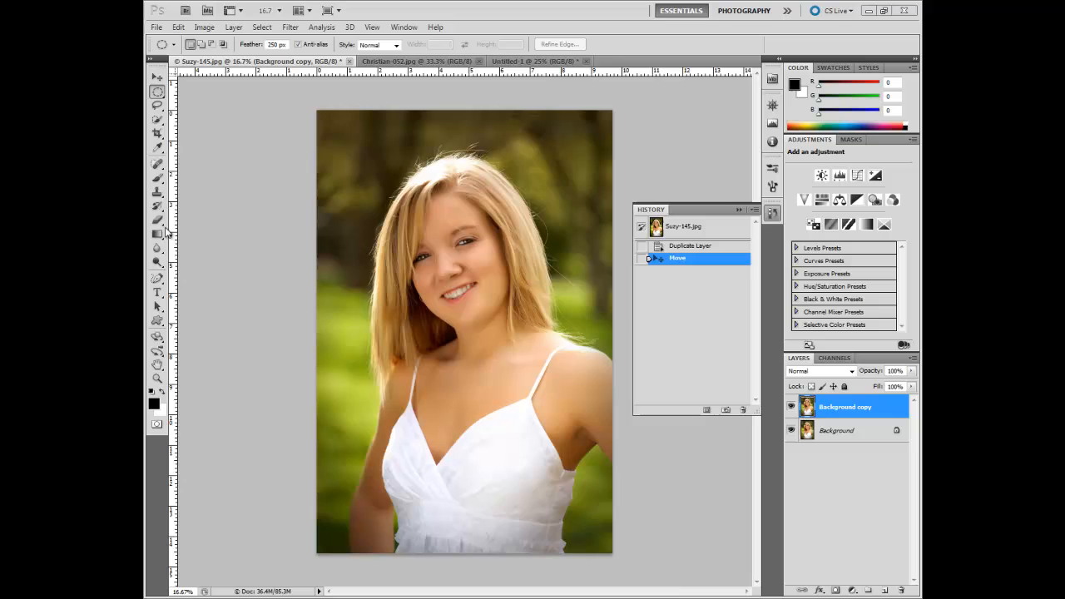
pyautogui.moveTo(159, 281)
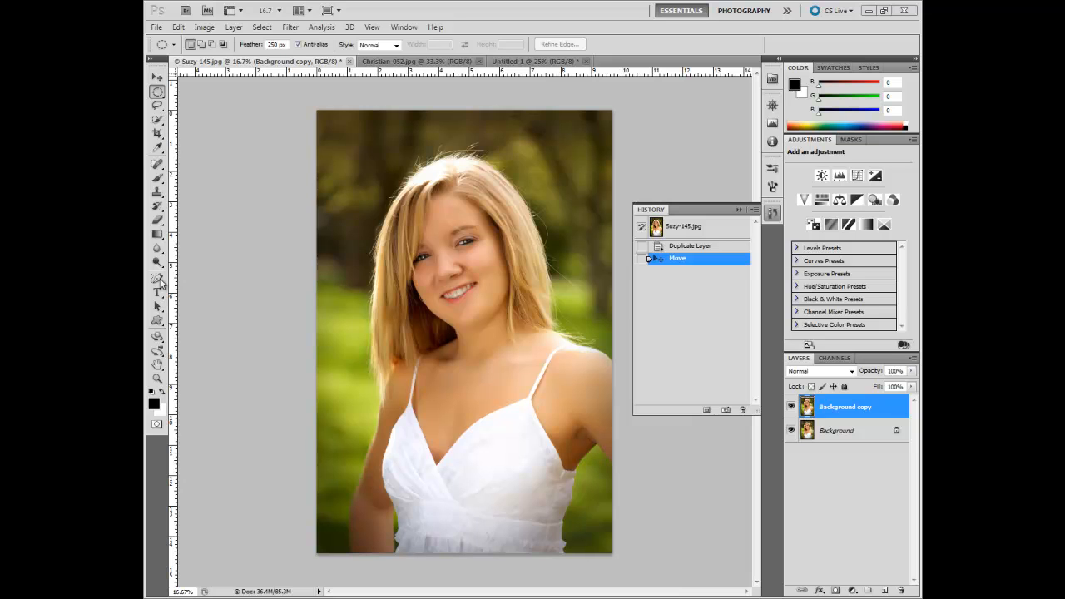
pyautogui.moveTo(157, 350)
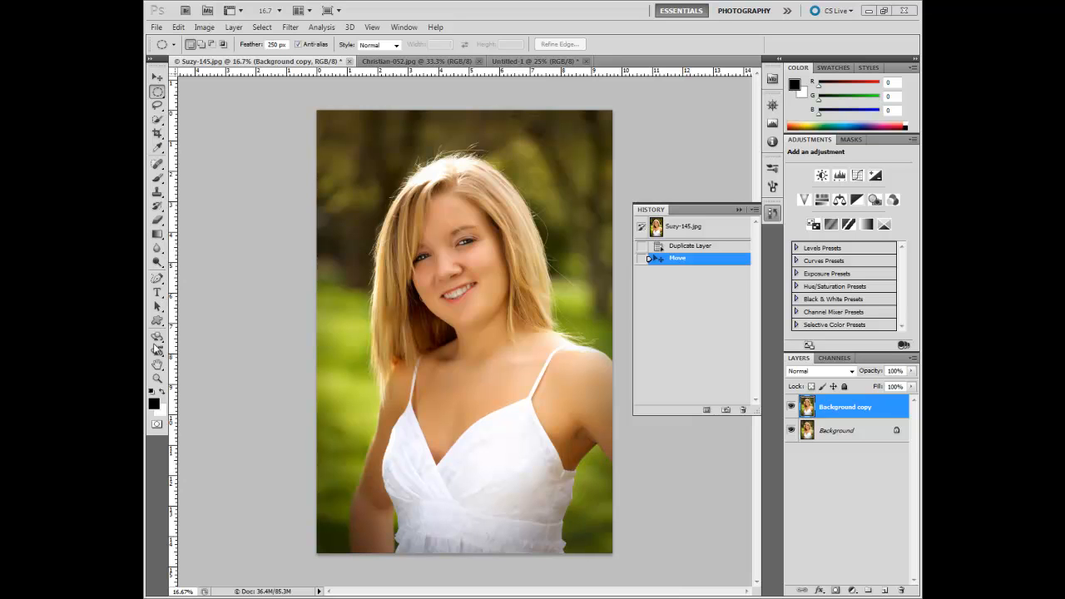
pyautogui.moveTo(168, 213)
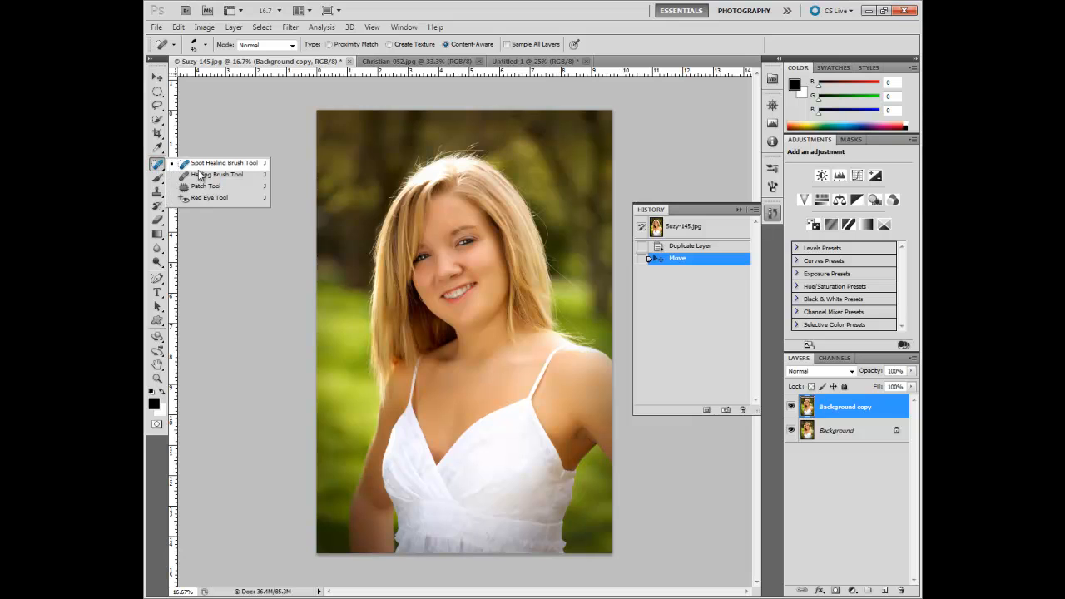
pyautogui.moveTo(206, 186)
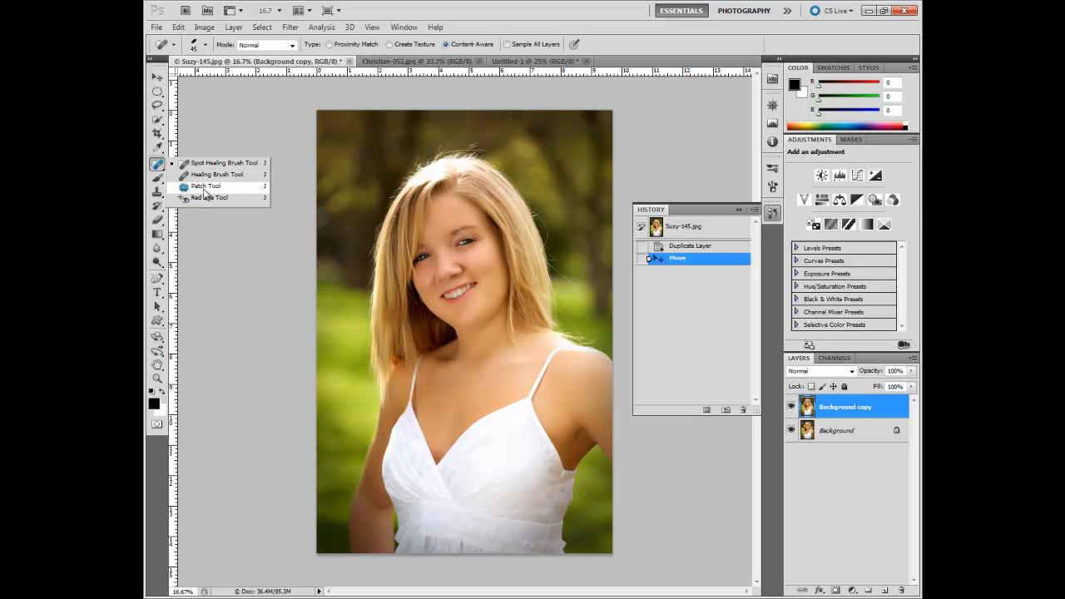
# Step: Drag the portrait photo into the Untitled 1 document as a new layer with the Move tool
pyautogui.click(206, 187)
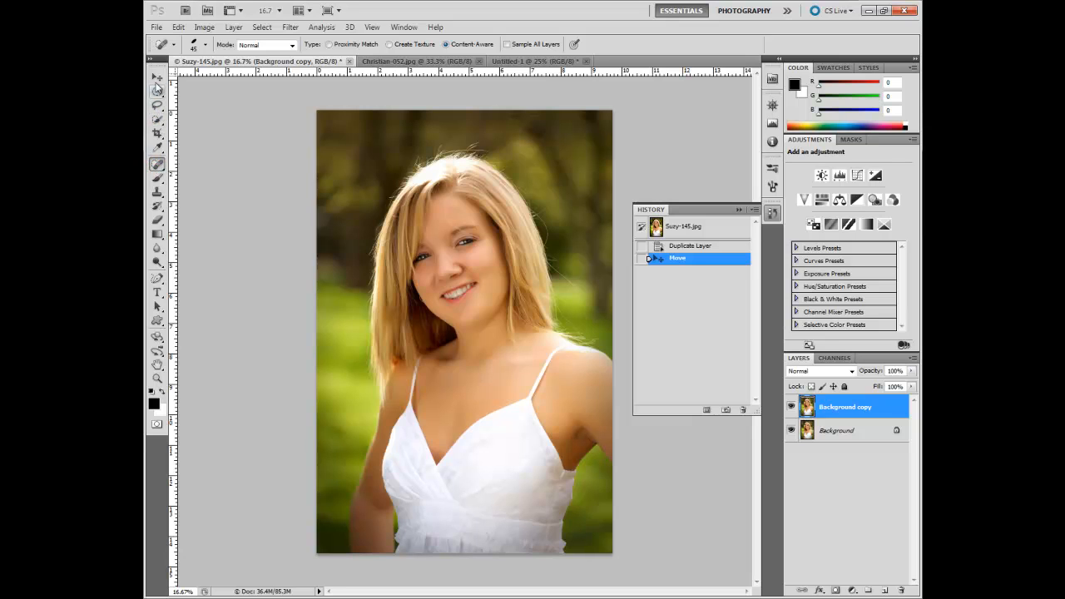
pyautogui.click(157, 78)
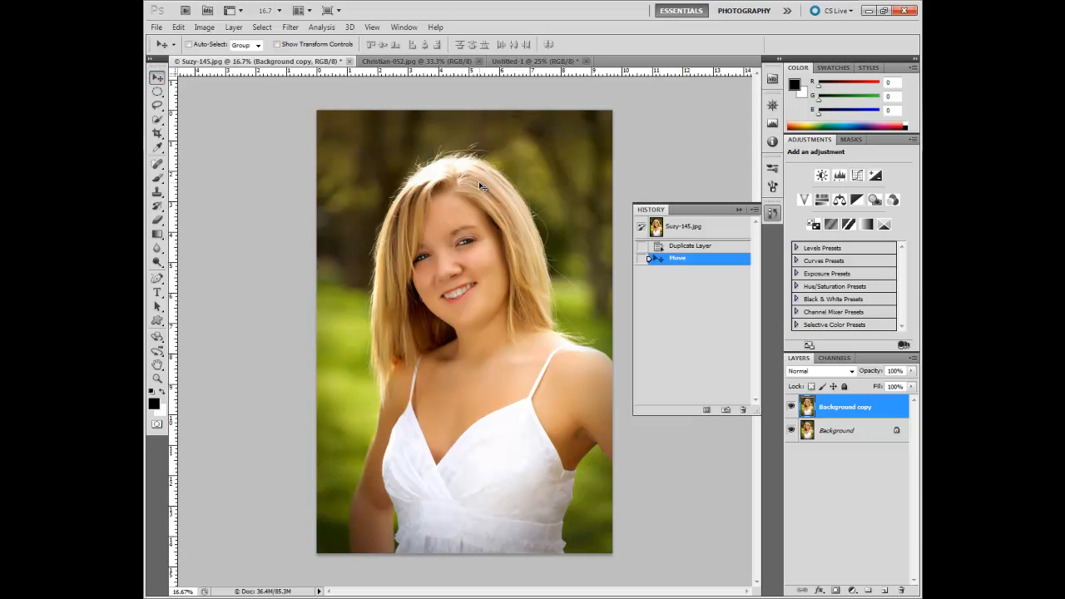
pyautogui.moveTo(487, 270)
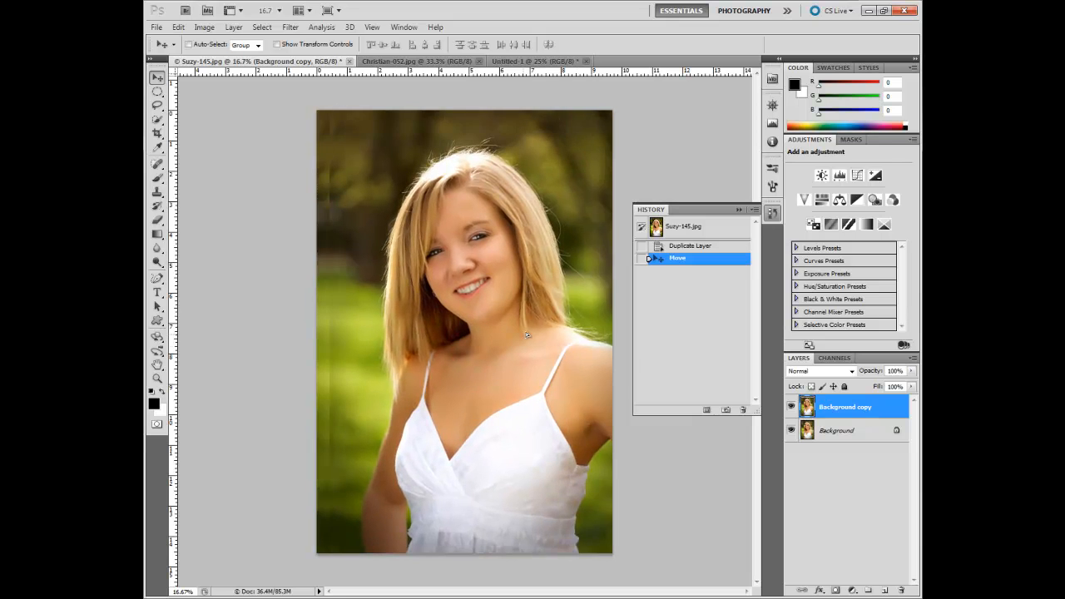
pyautogui.moveTo(466, 333); pyautogui.dragTo(449, 344)
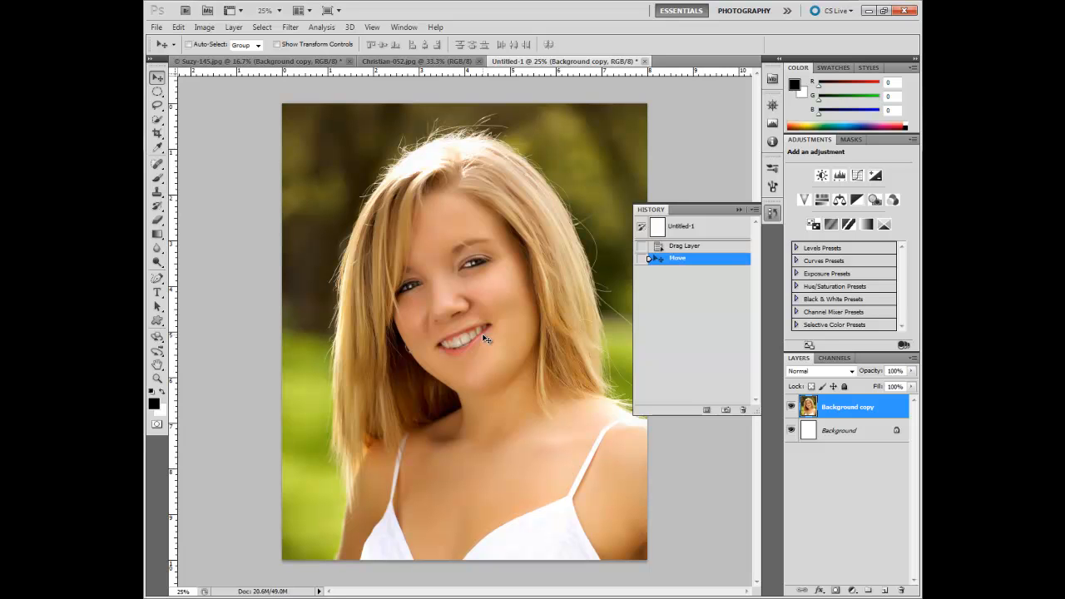
pyautogui.moveTo(705, 228)
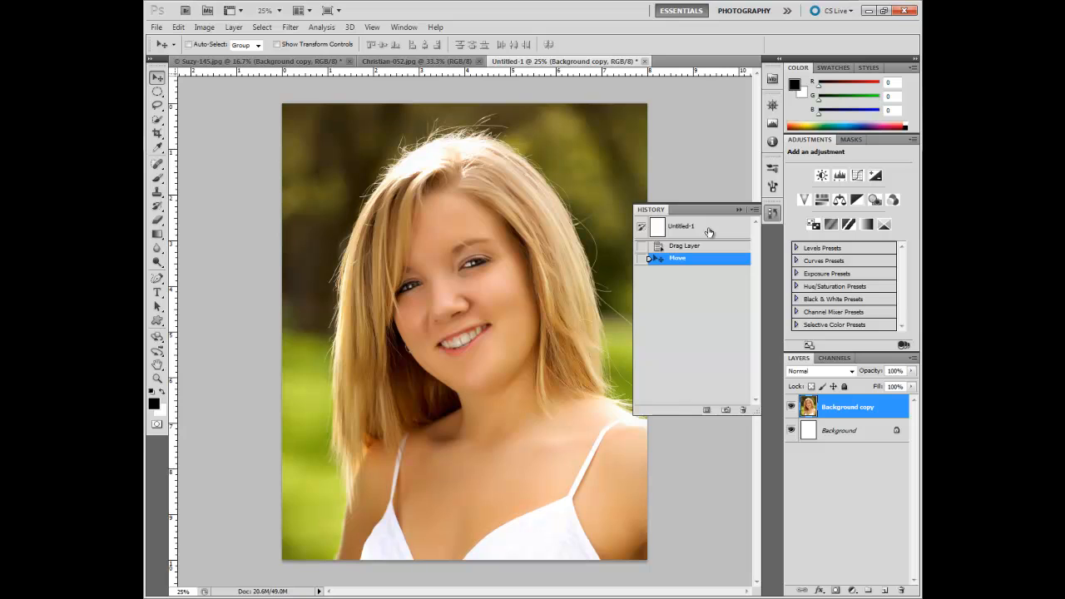
# Step: Revert Untitled 1 to blank via History and marquee a large rectangle from the top left downward
pyautogui.click(682, 226)
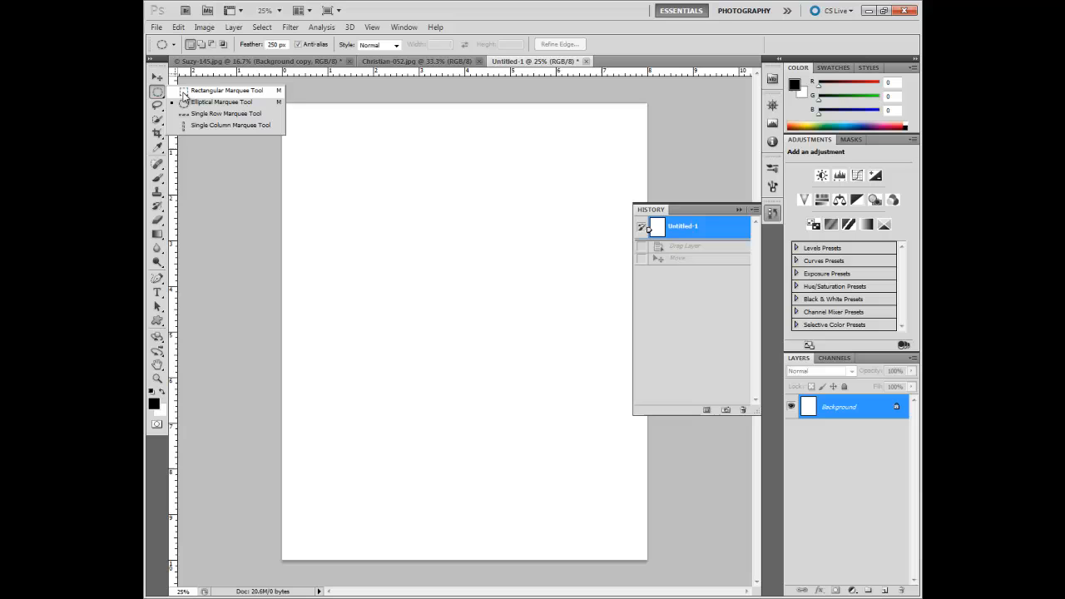
pyautogui.click(227, 90)
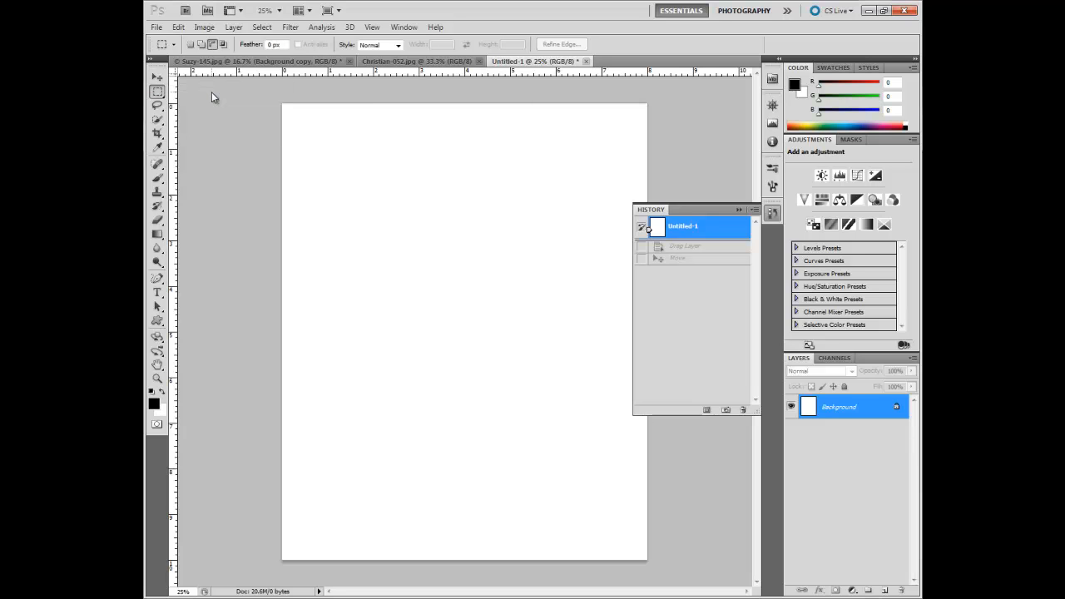
pyautogui.moveTo(258, 127)
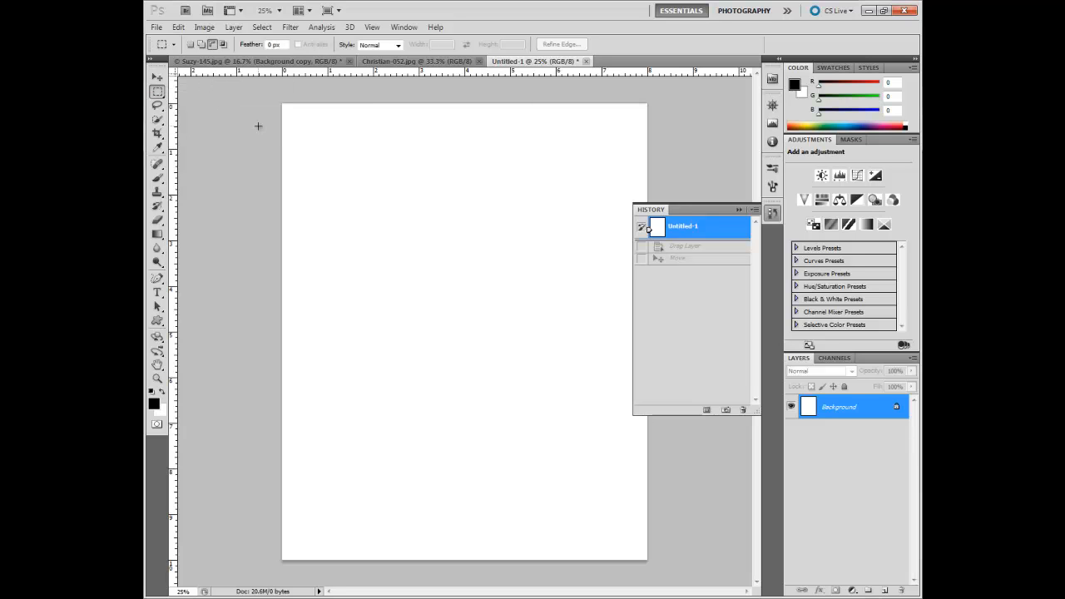
pyautogui.moveTo(339, 161); pyautogui.dragTo(441, 251)
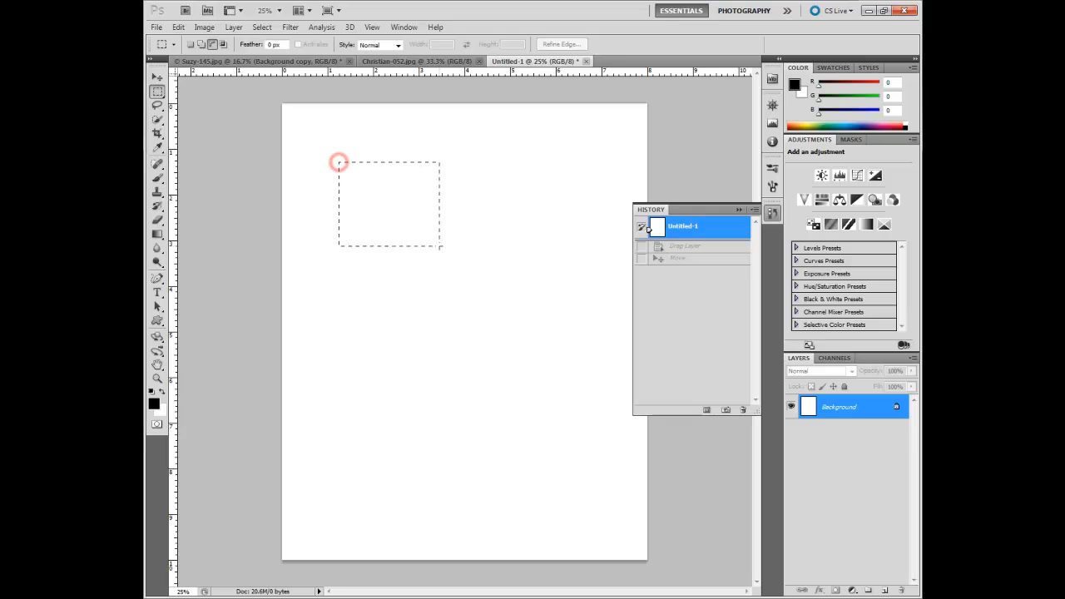
pyautogui.moveTo(340, 161); pyautogui.dragTo(586, 398)
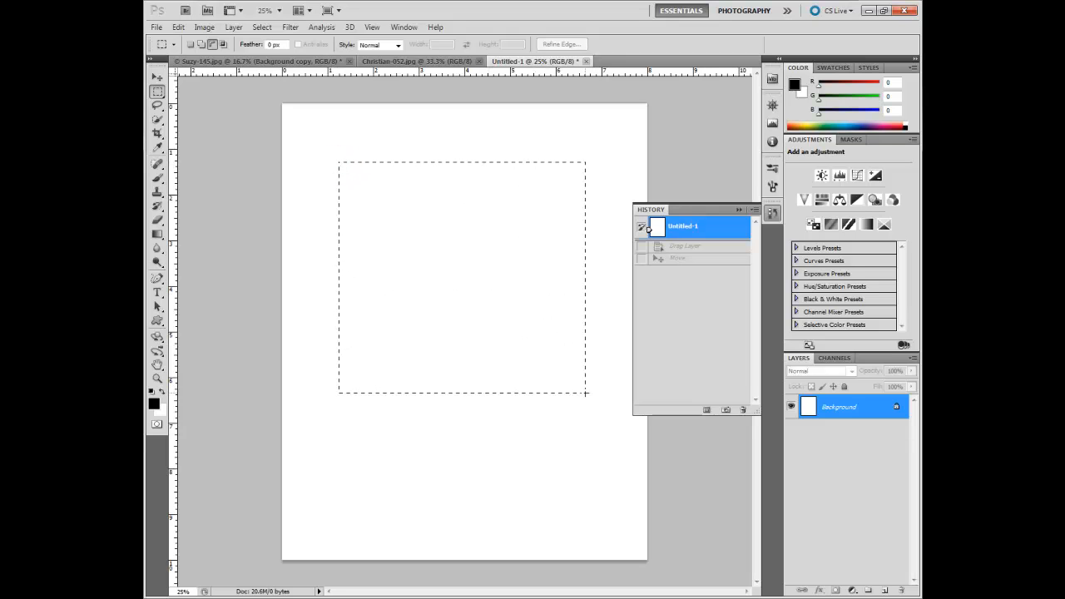
pyautogui.moveTo(585, 396); pyautogui.dragTo(596, 474)
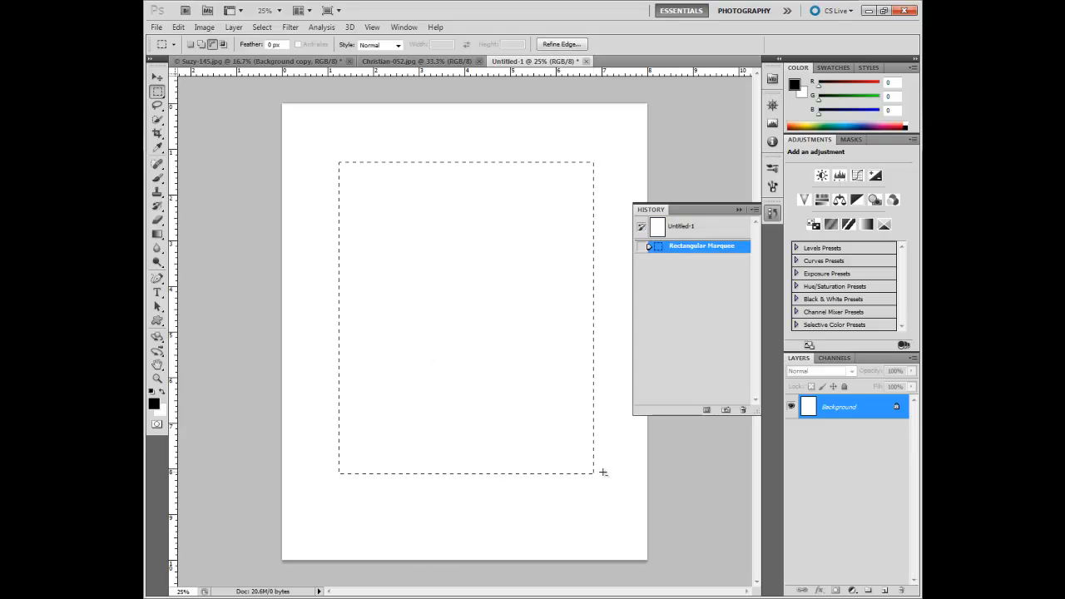
pyautogui.moveTo(632, 115)
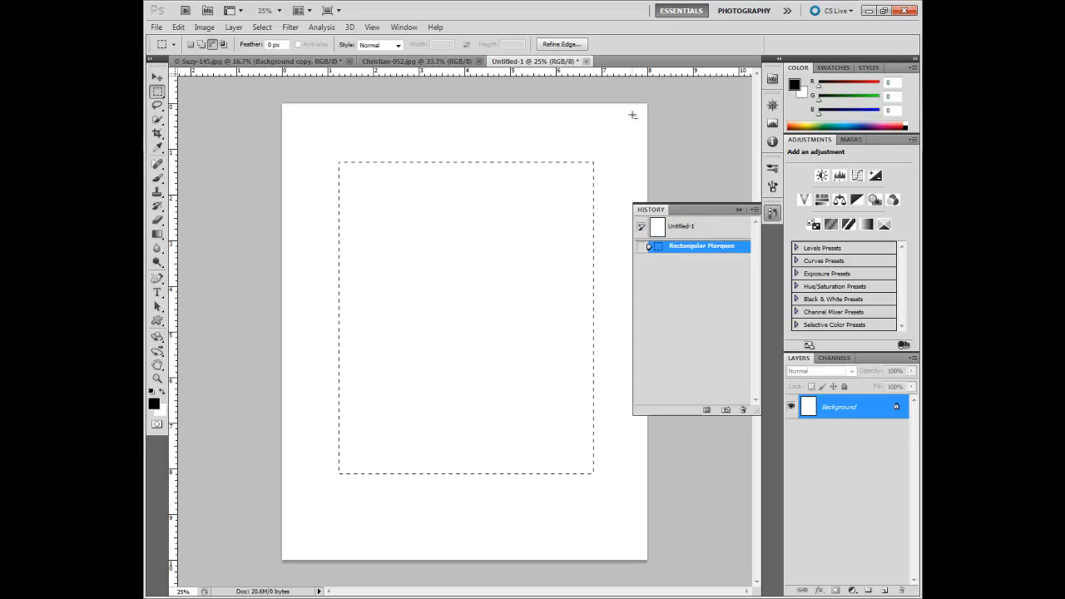
pyautogui.moveTo(453, 115)
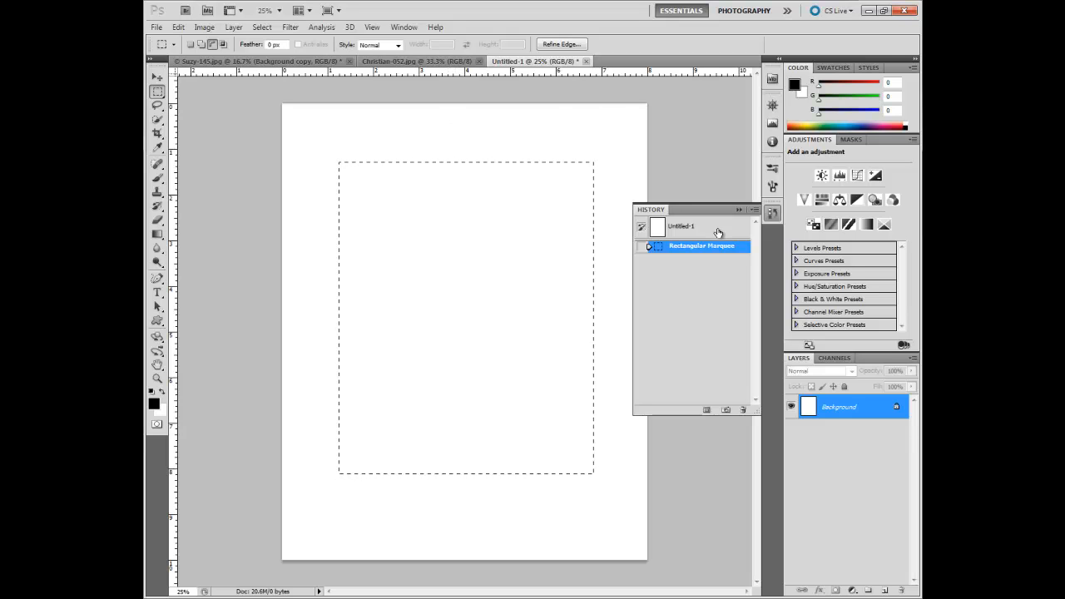
# Step: Revert to the blank page and draw a tall elliptical marquee in the middle of the canvas
pyautogui.click(682, 226)
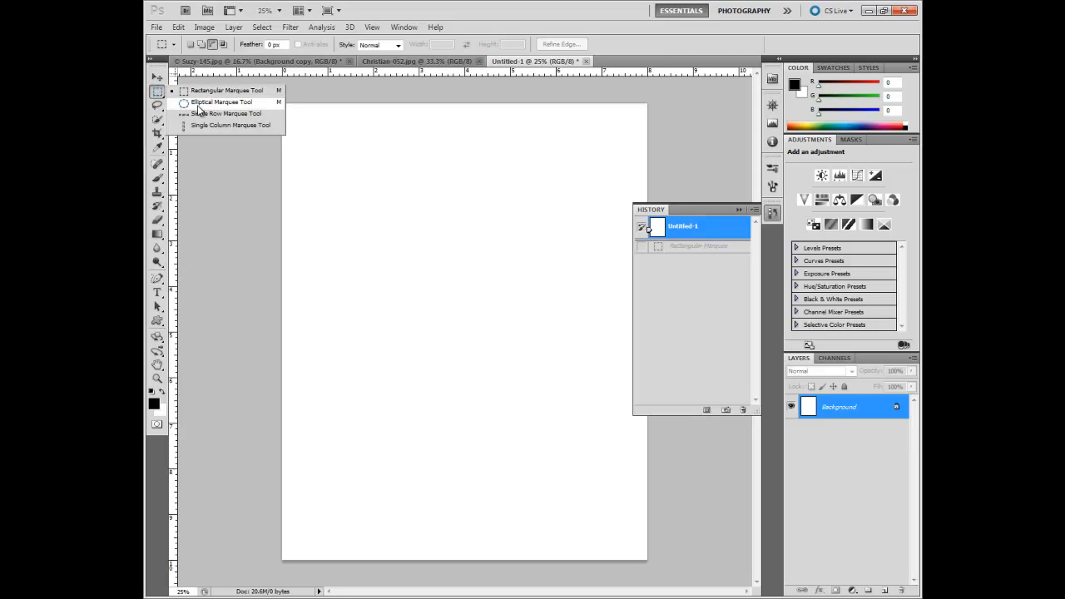
pyautogui.click(221, 101)
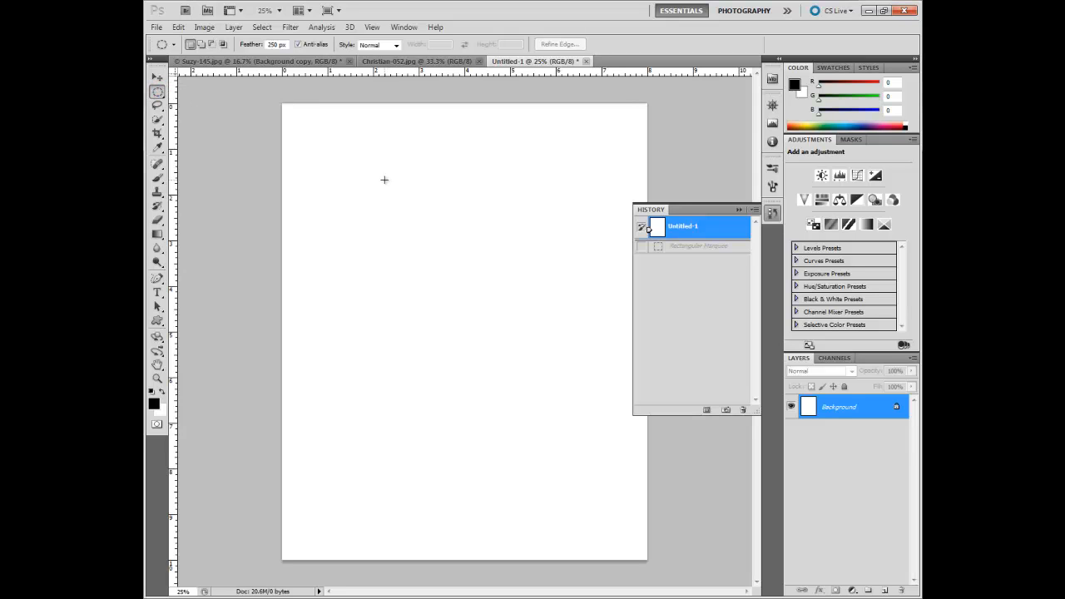
pyautogui.moveTo(384, 180); pyautogui.dragTo(565, 449)
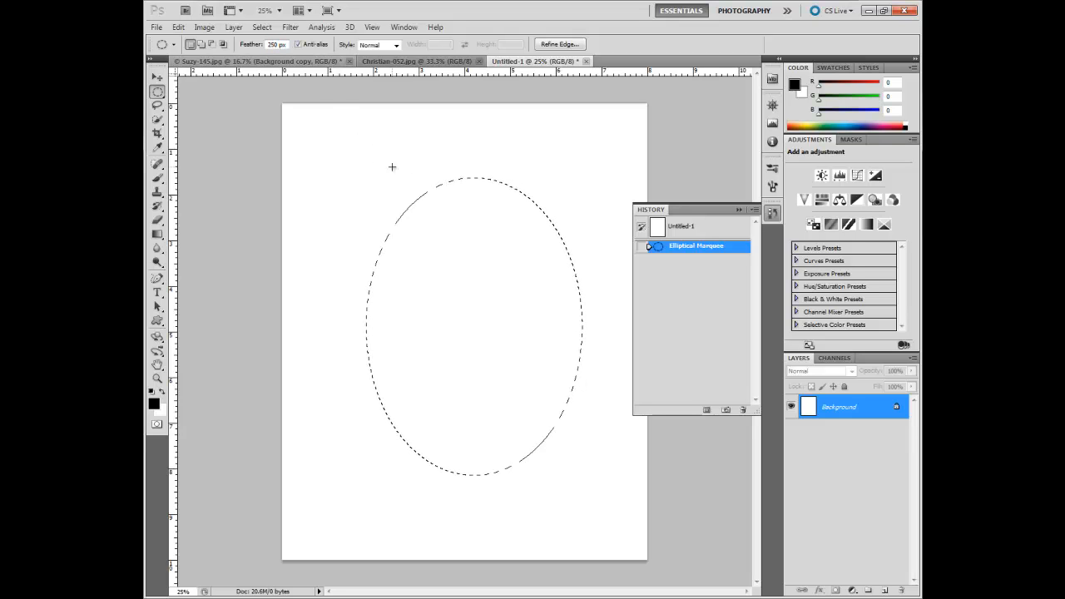
pyautogui.moveTo(396, 206)
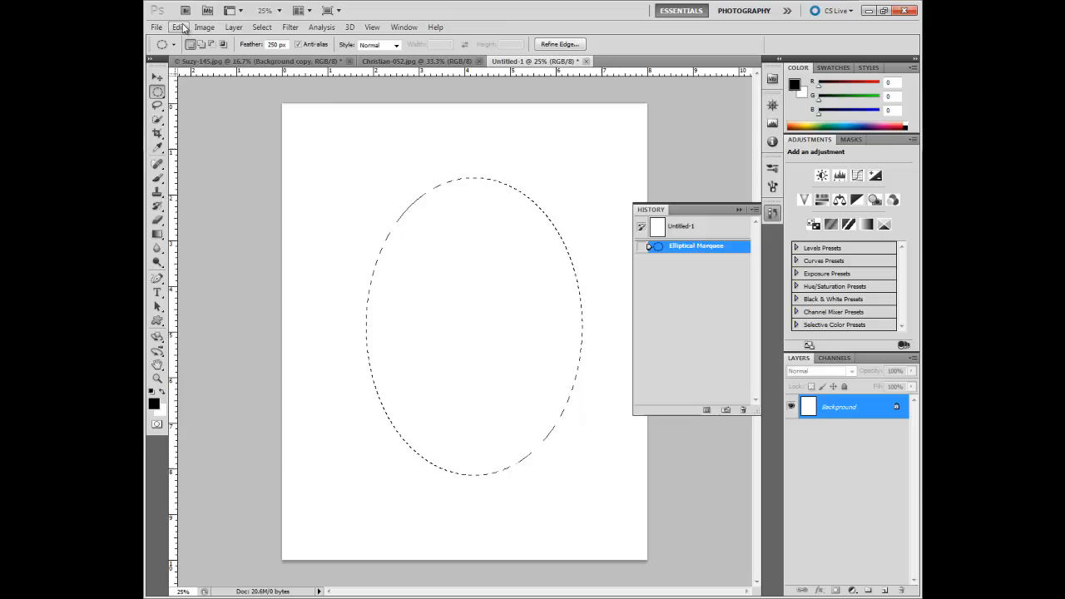
# Step: Fill the feathered oval selection with black via Edit > Fill
pyautogui.click(178, 26)
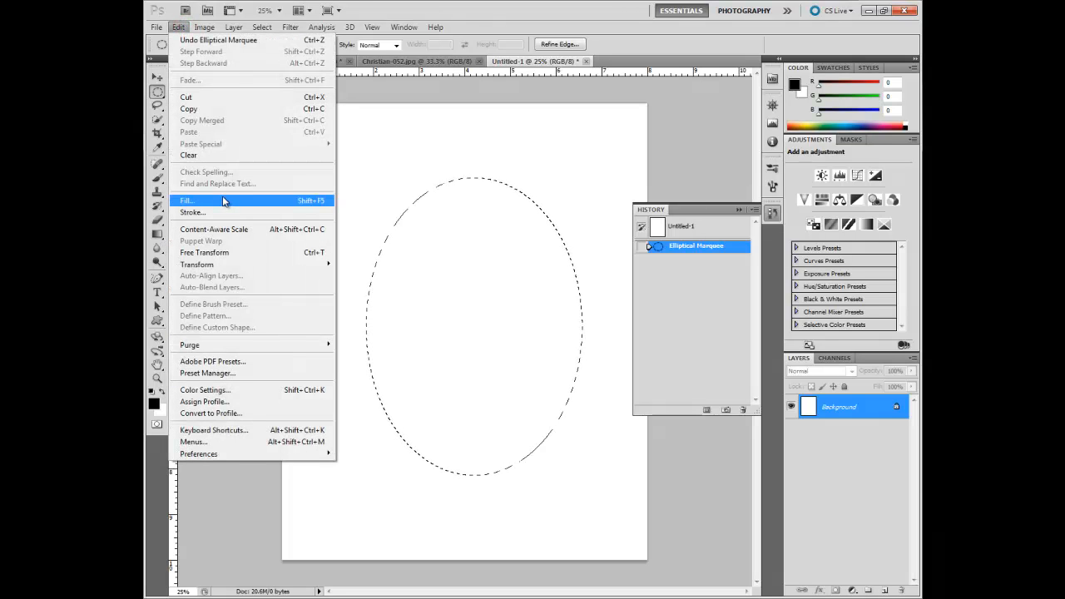
pyautogui.click(186, 200)
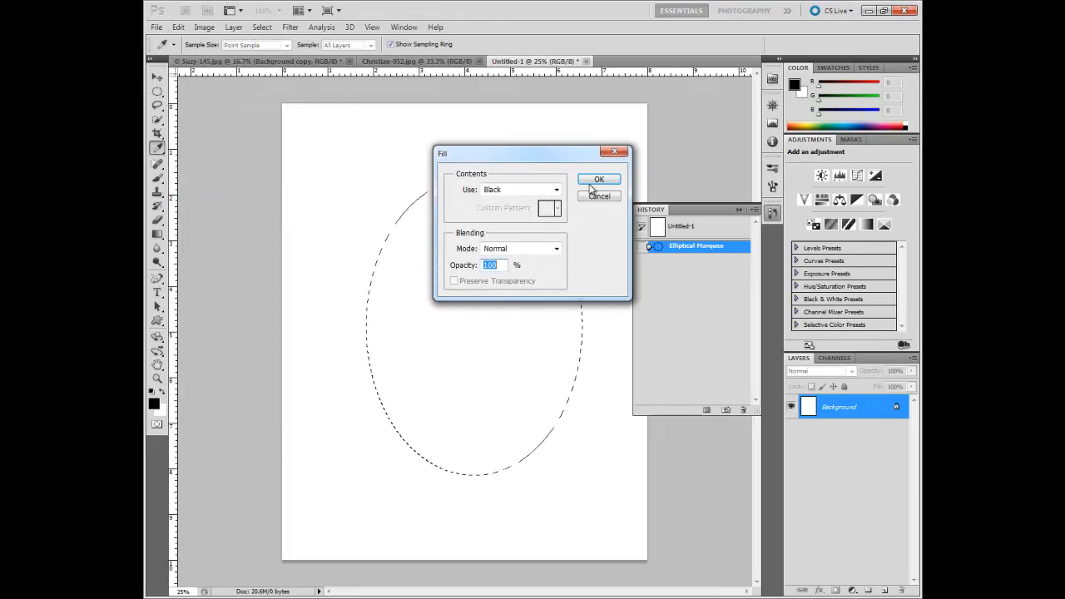
pyautogui.click(599, 179)
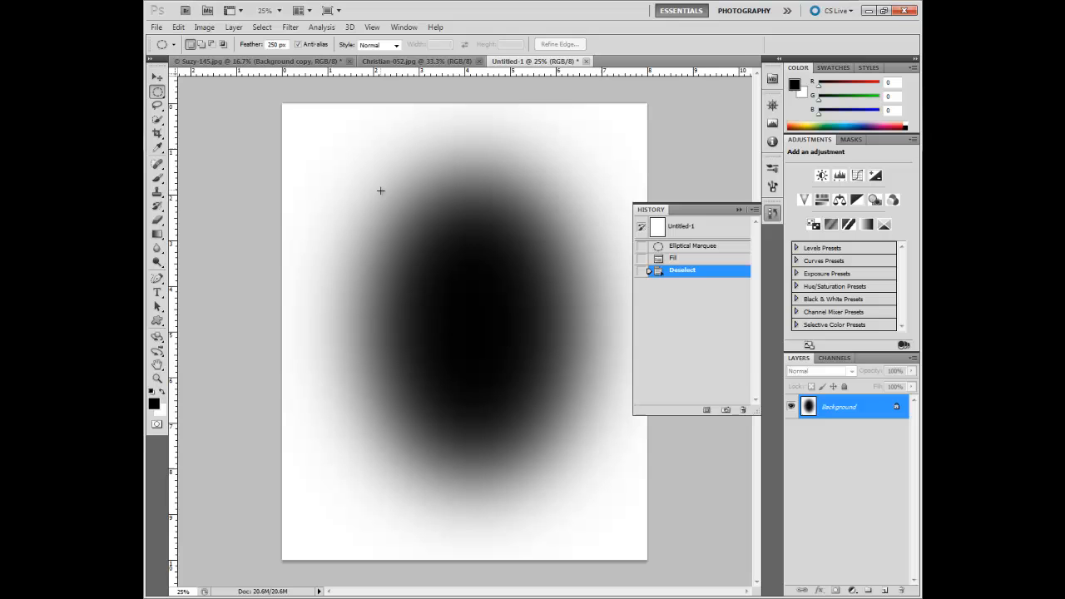
pyautogui.moveTo(353, 177)
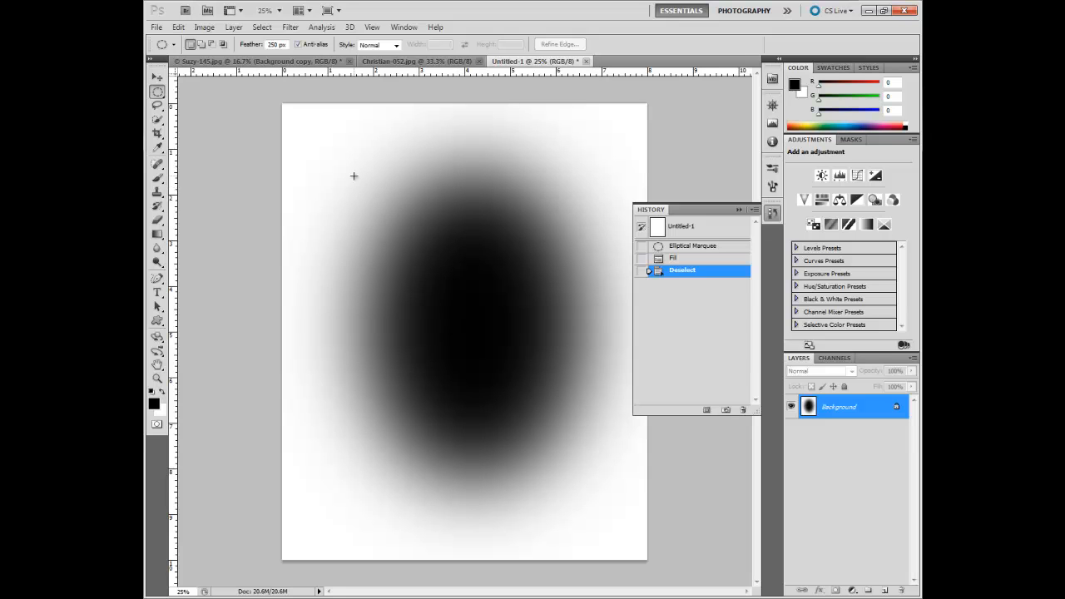
pyautogui.moveTo(461, 257)
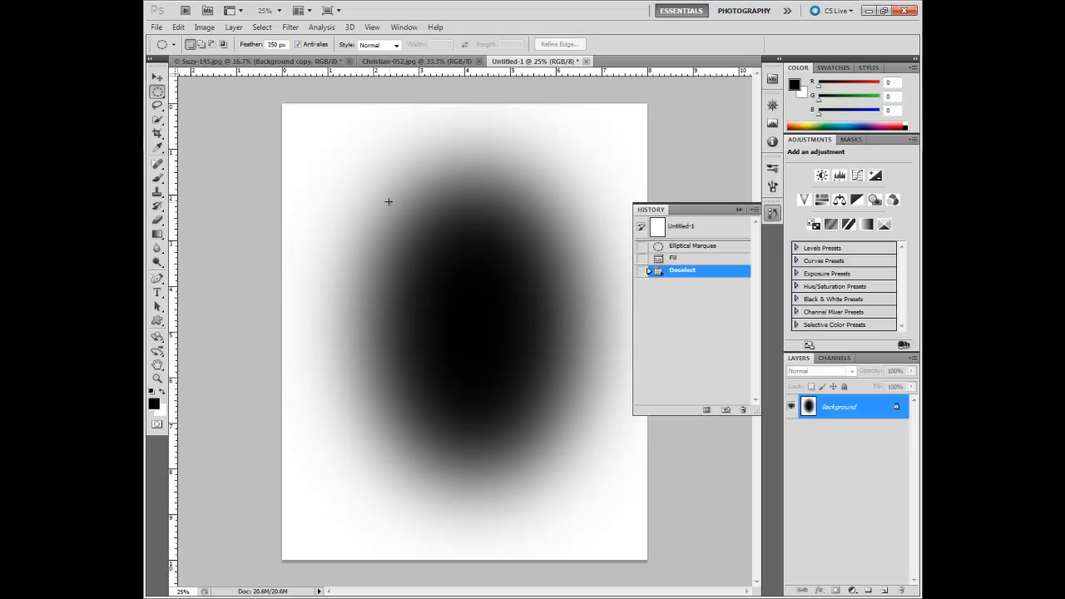
pyautogui.moveTo(473, 283)
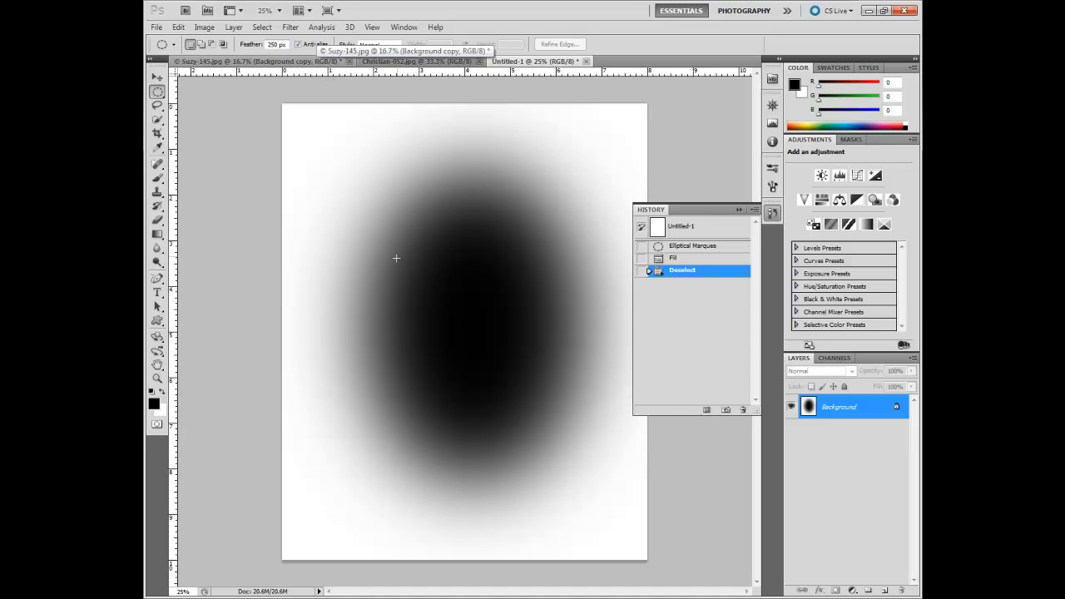
pyautogui.moveTo(390, 226)
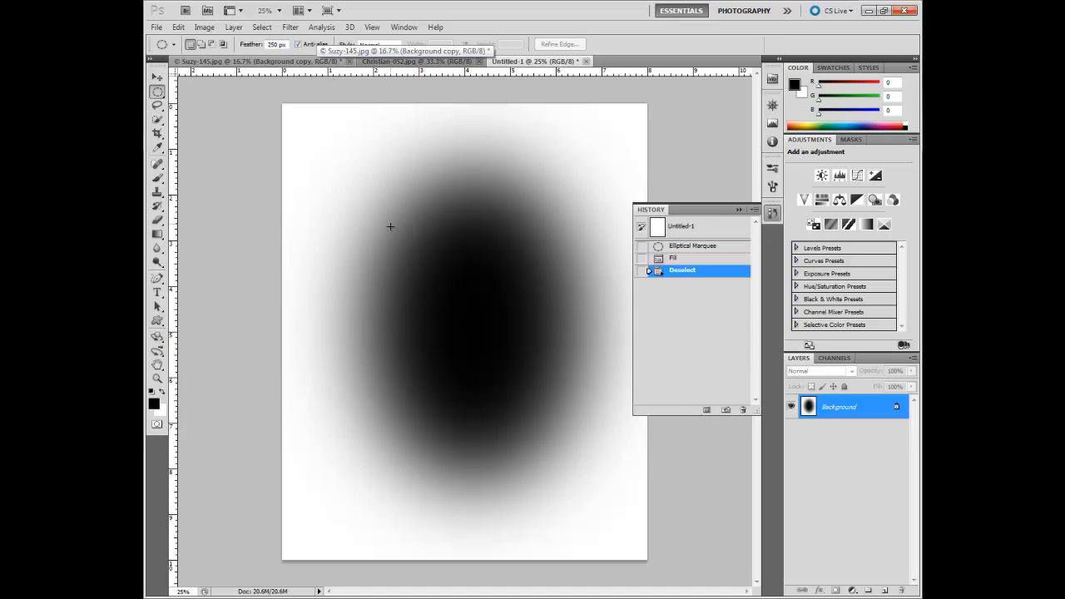
pyautogui.moveTo(541, 233)
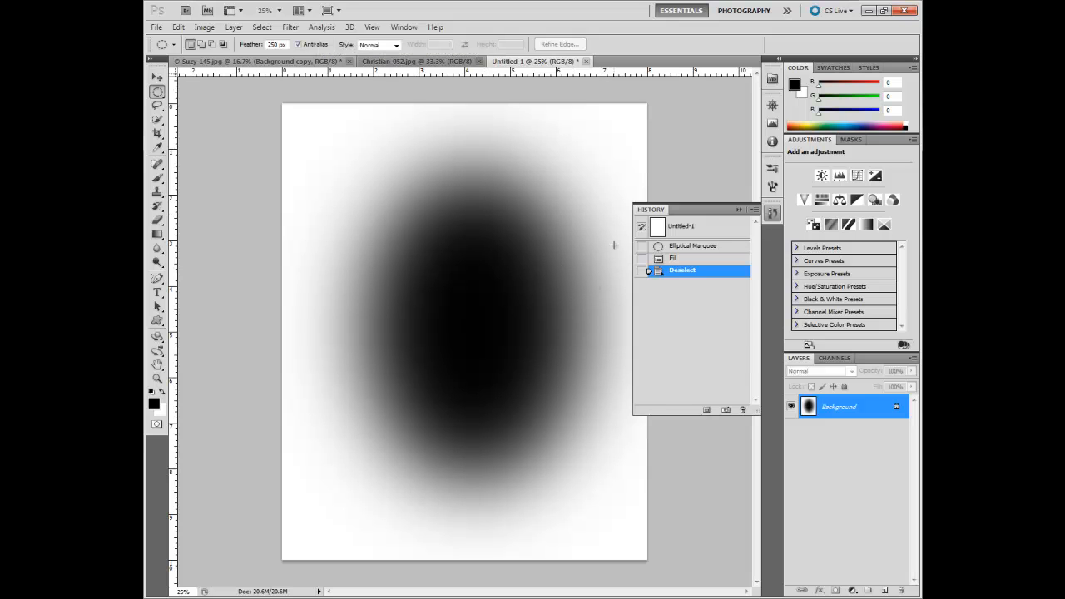
# Step: Revert to the blank page via History, clearing the black oval and later the freehand lasso selections
pyautogui.click(680, 226)
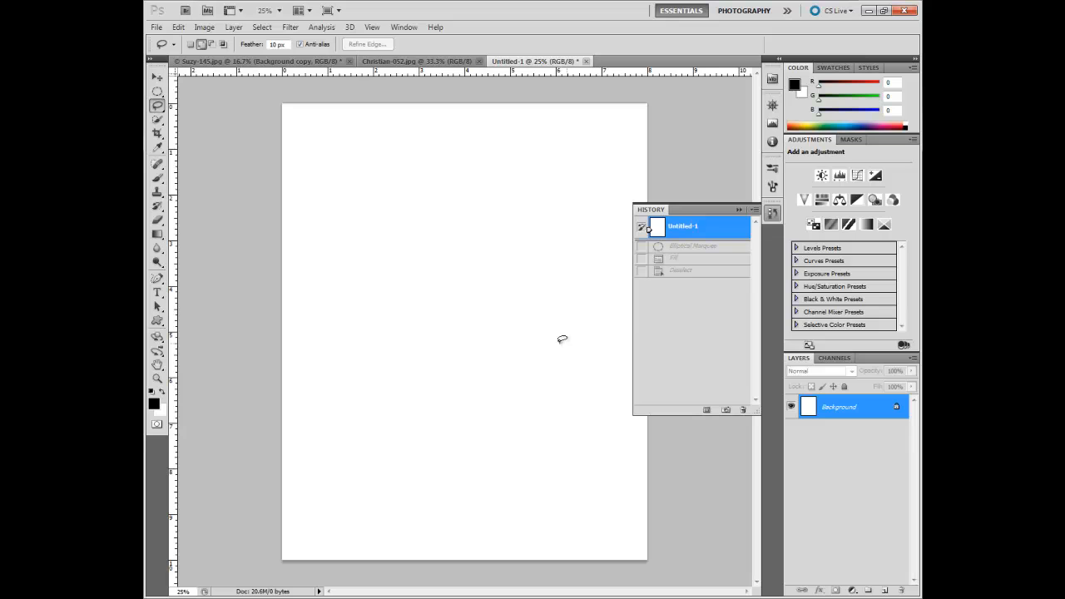
pyautogui.moveTo(479, 301)
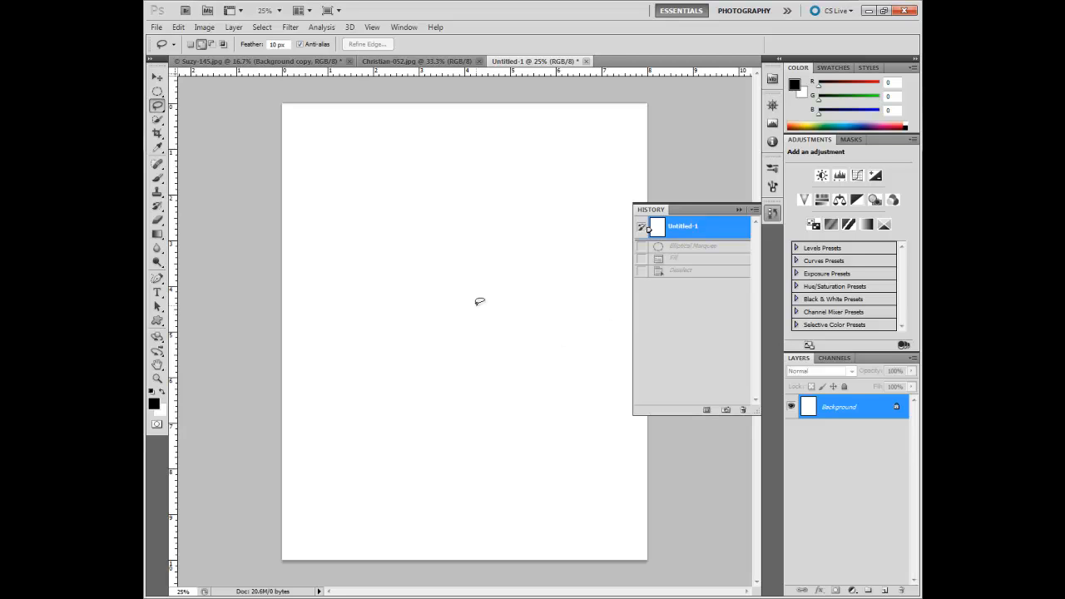
pyautogui.moveTo(429, 216)
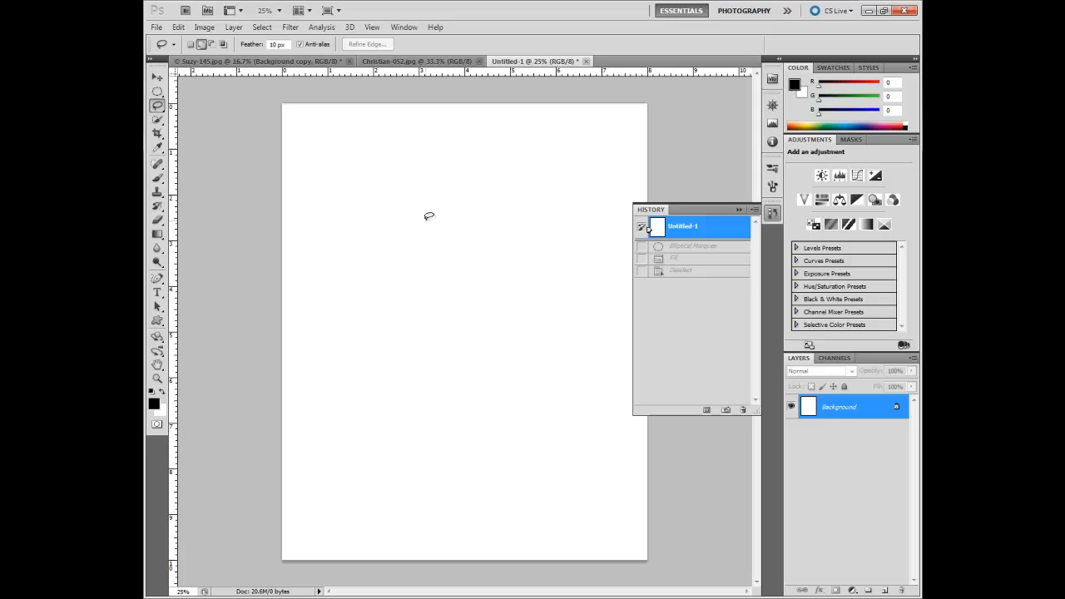
pyautogui.moveTo(456, 251)
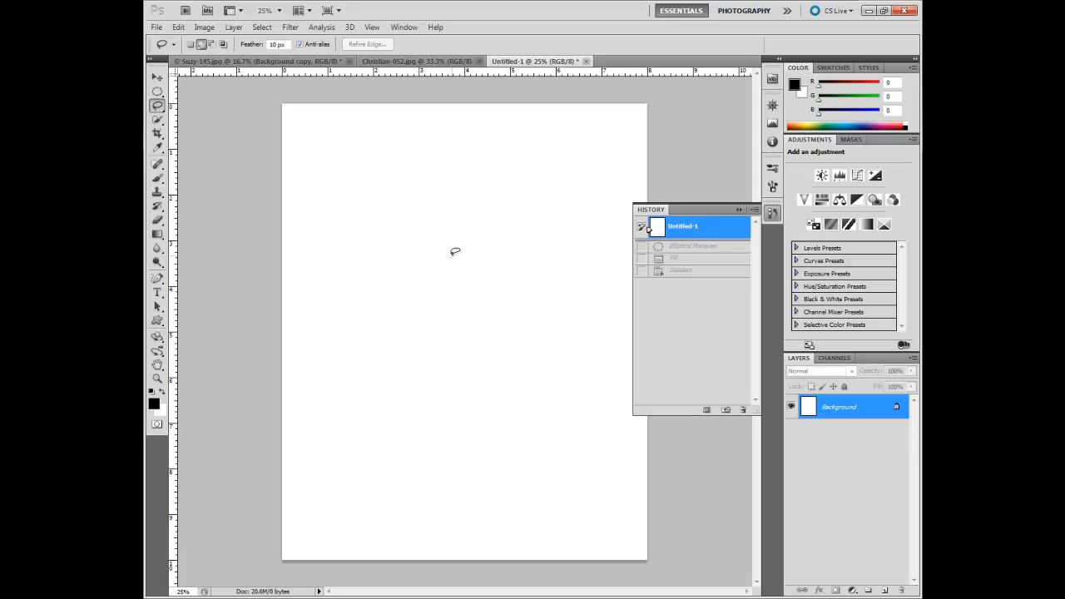
pyautogui.moveTo(449, 243)
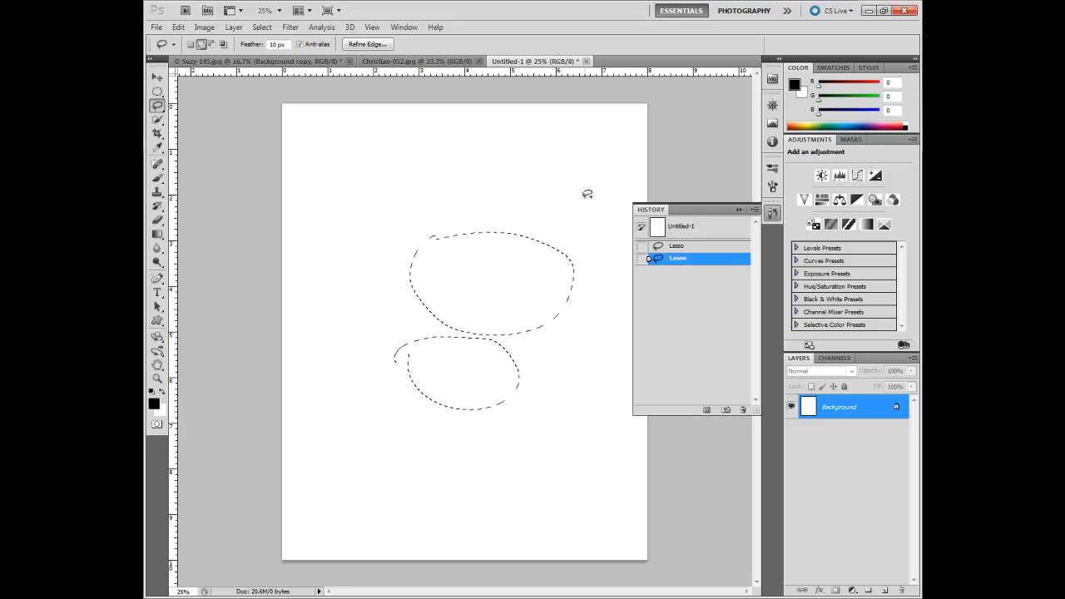
pyautogui.click(682, 226)
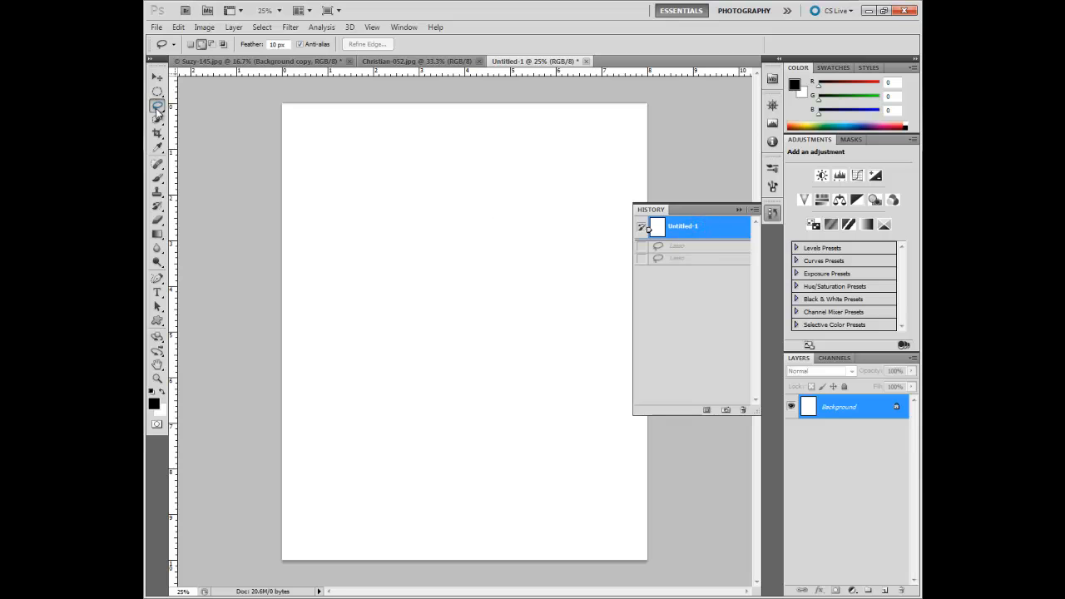
# Step: Draw a closed three-cornered Polygonal Lasso selection on the blank page
pyautogui.click(156, 106)
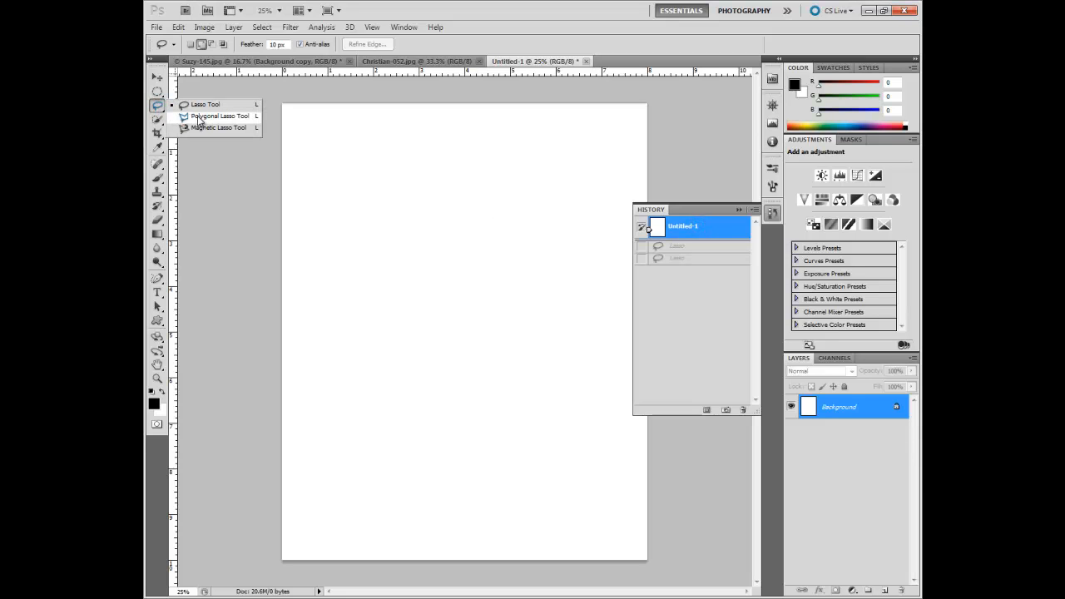
pyautogui.click(220, 116)
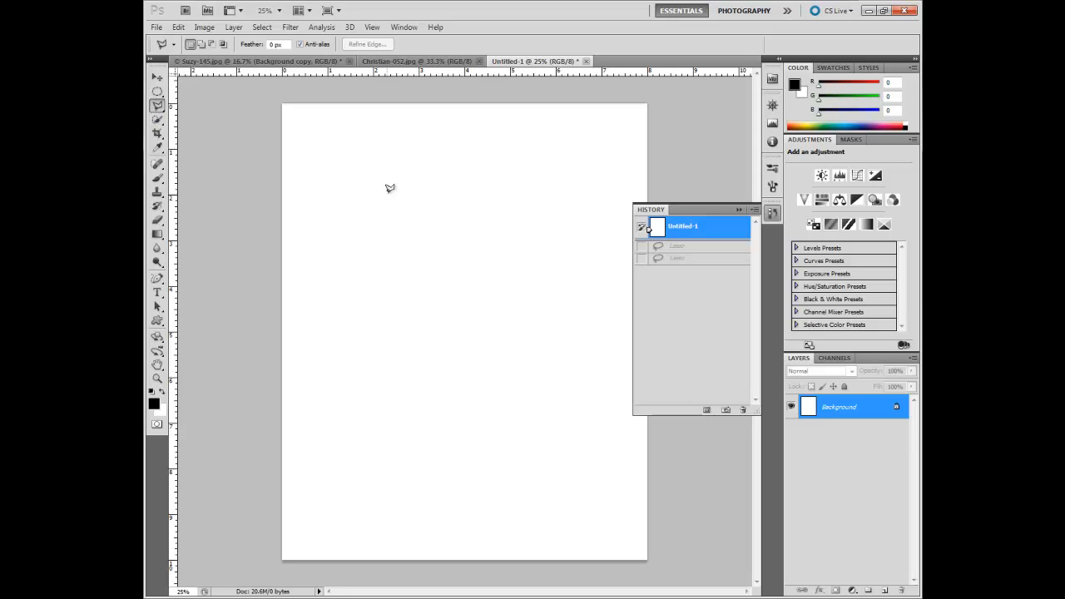
pyautogui.moveTo(398, 193)
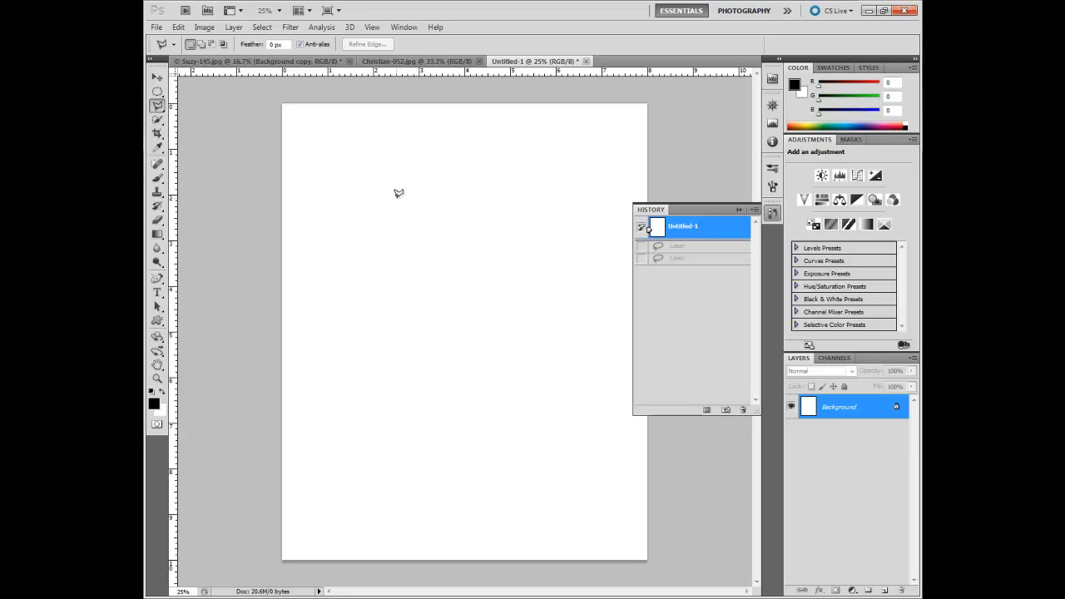
pyautogui.moveTo(377, 189)
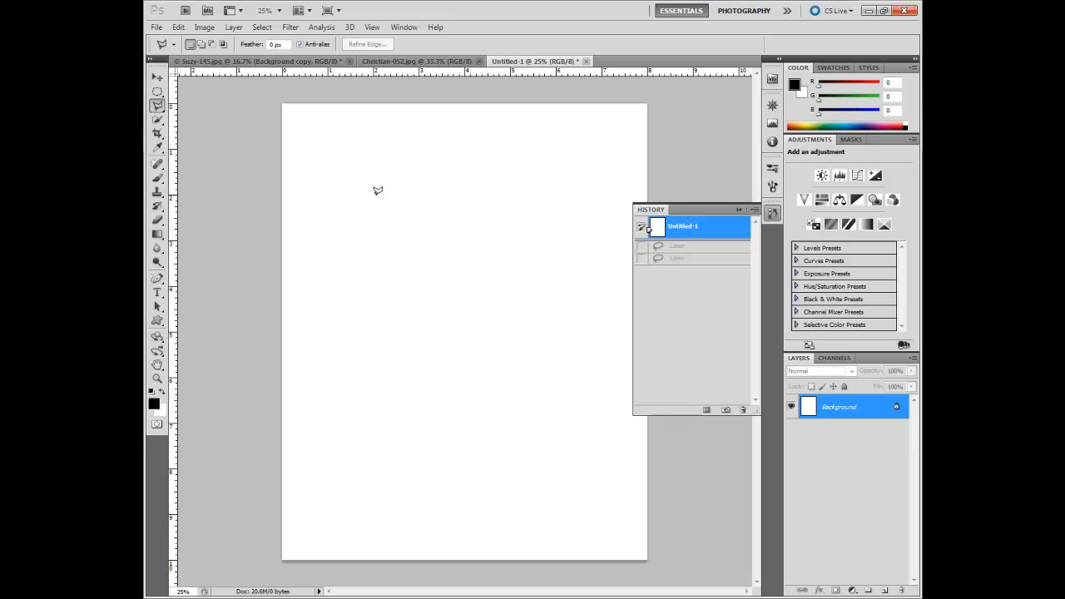
pyautogui.moveTo(375, 194); pyautogui.dragTo(512, 246)
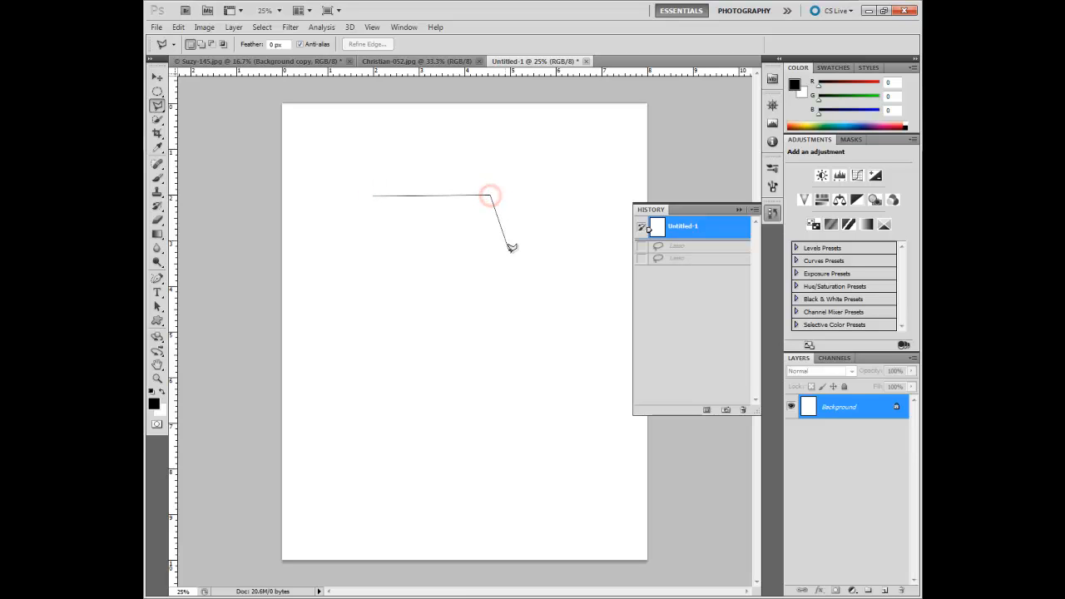
pyautogui.click(472, 306)
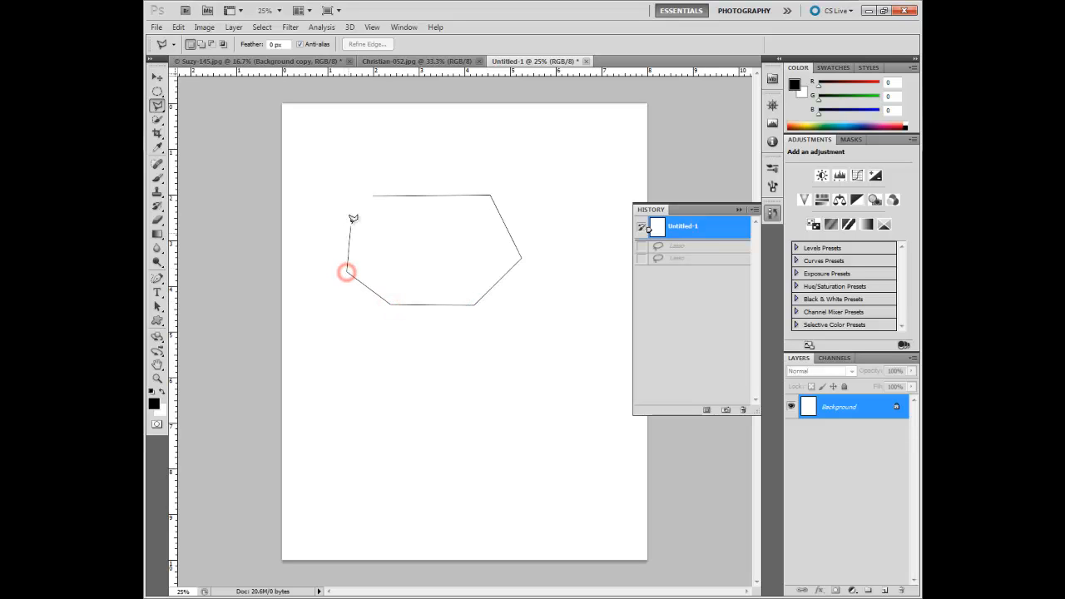
pyautogui.click(348, 273)
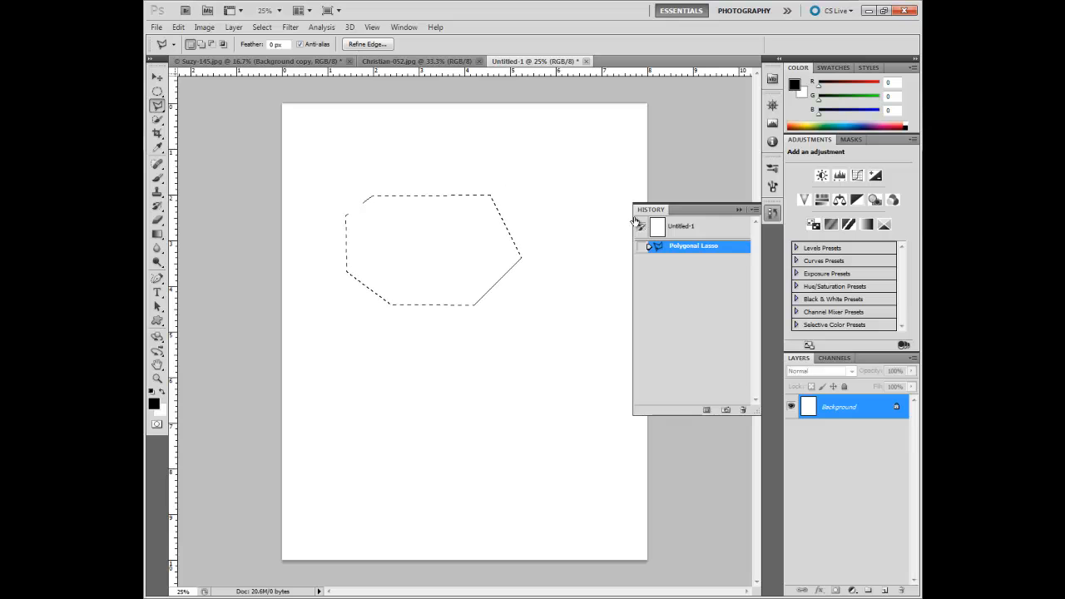
pyautogui.moveTo(702, 230)
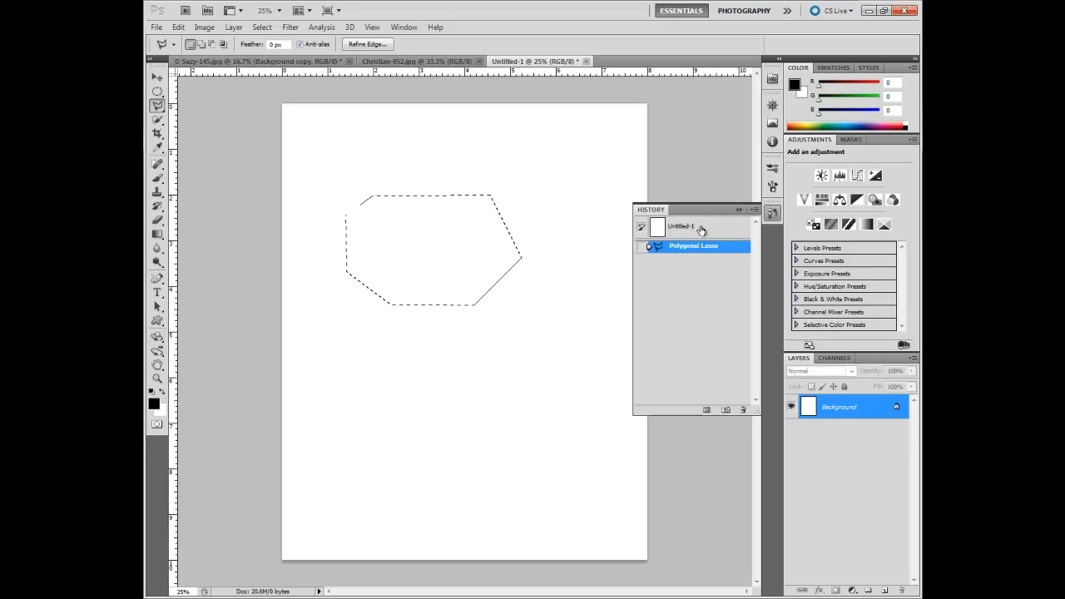
# Step: Discard the polygon via the History snapshot and choose the Magnetic Lasso tool
pyautogui.click(682, 226)
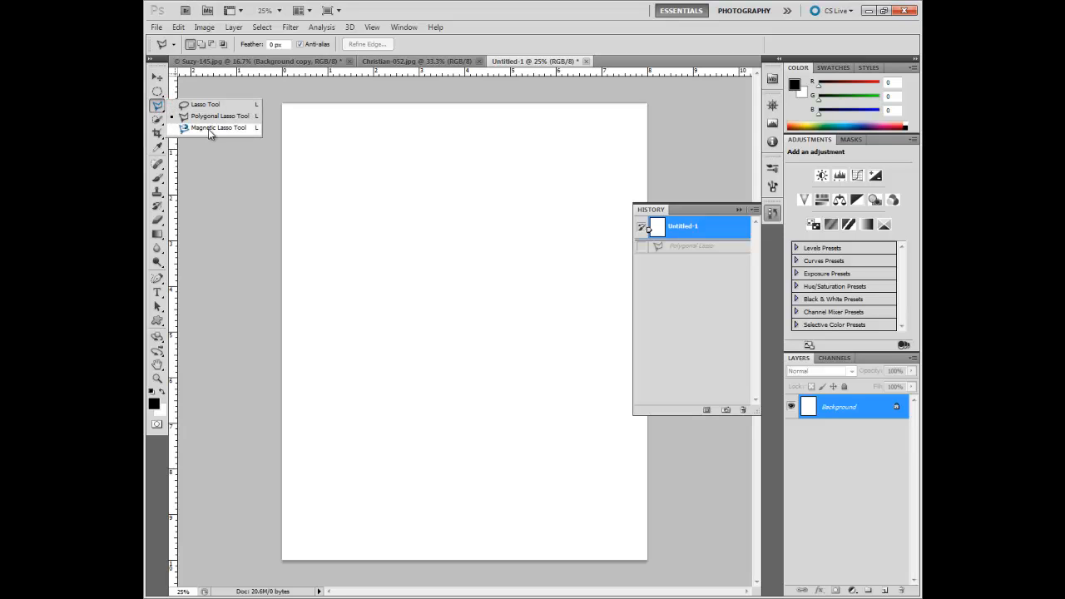
pyautogui.click(218, 127)
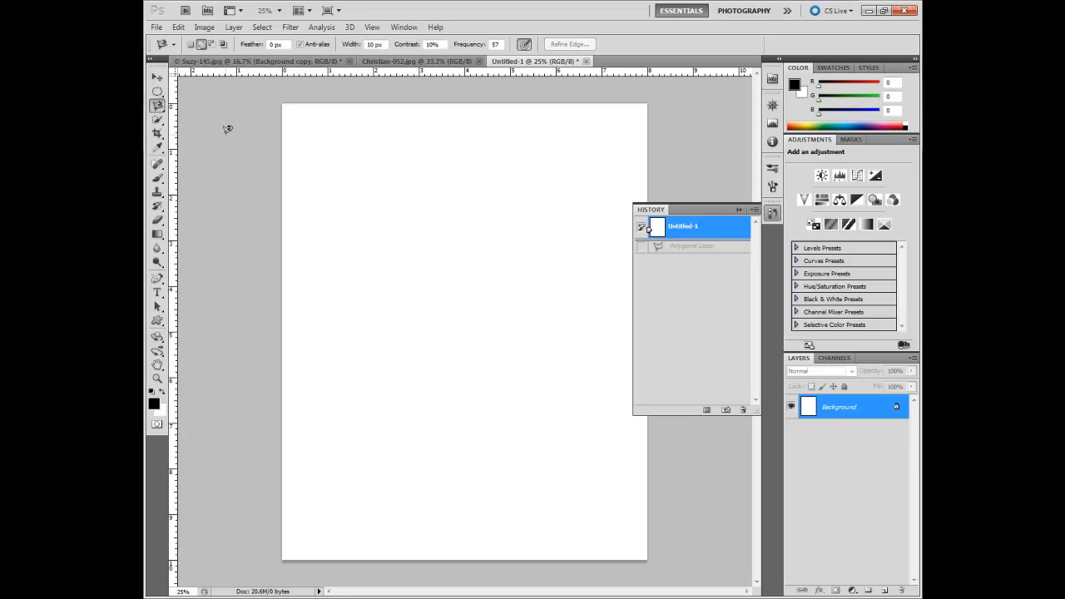
# Step: Switch to the portrait document and revert it to its original opened state via History
pyautogui.click(241, 59)
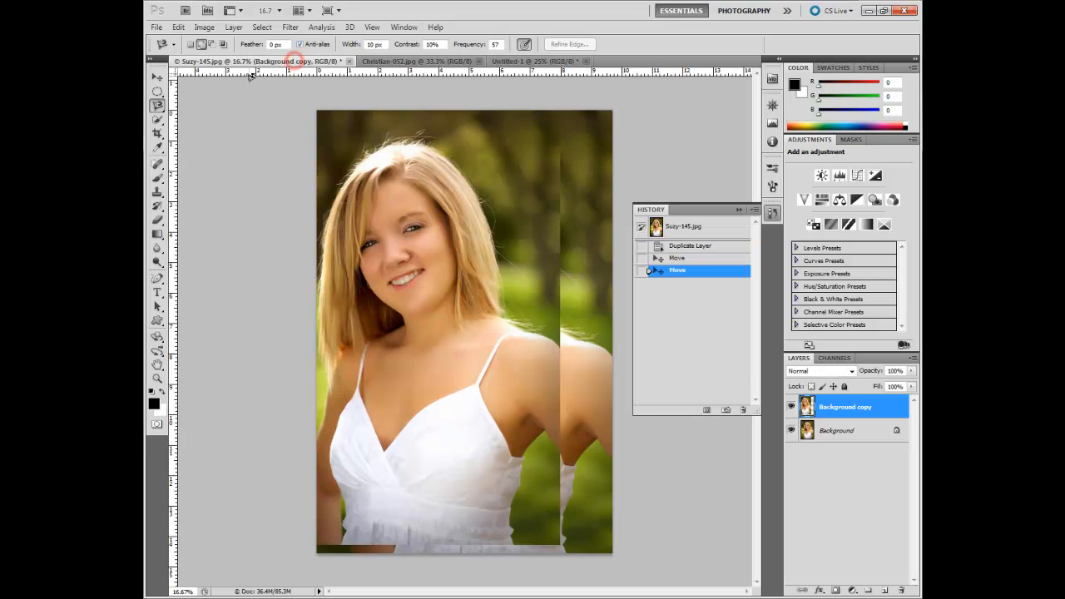
pyautogui.moveTo(702, 231)
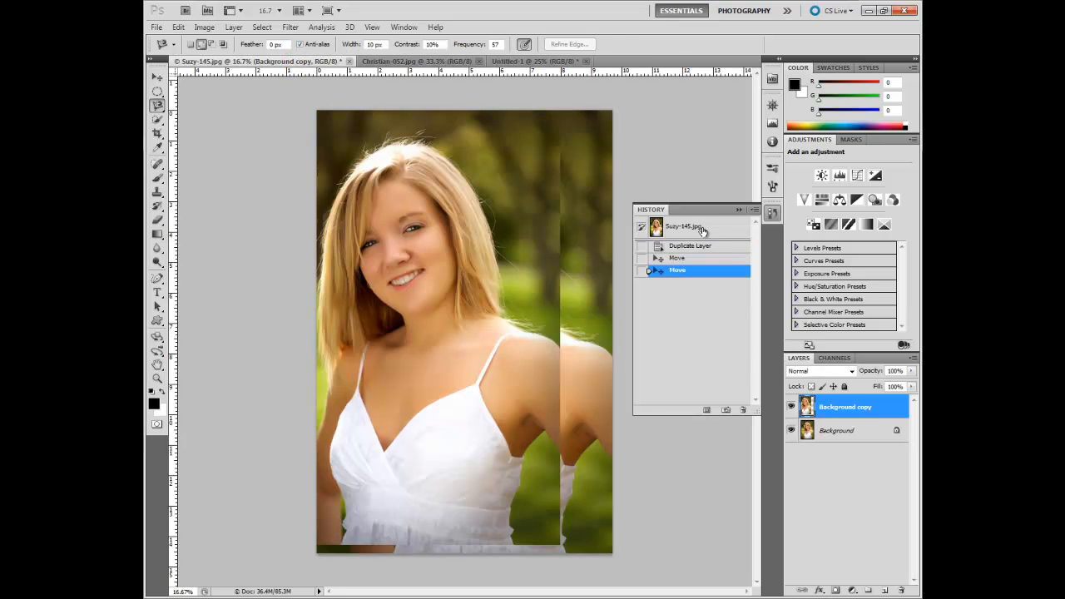
pyautogui.click(685, 226)
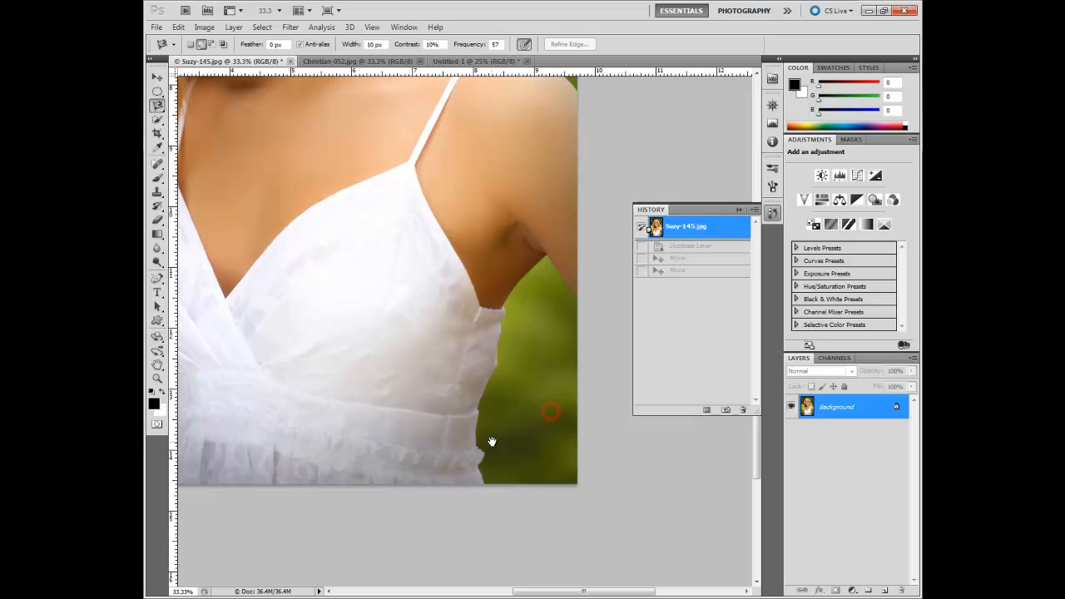
pyautogui.moveTo(431, 230)
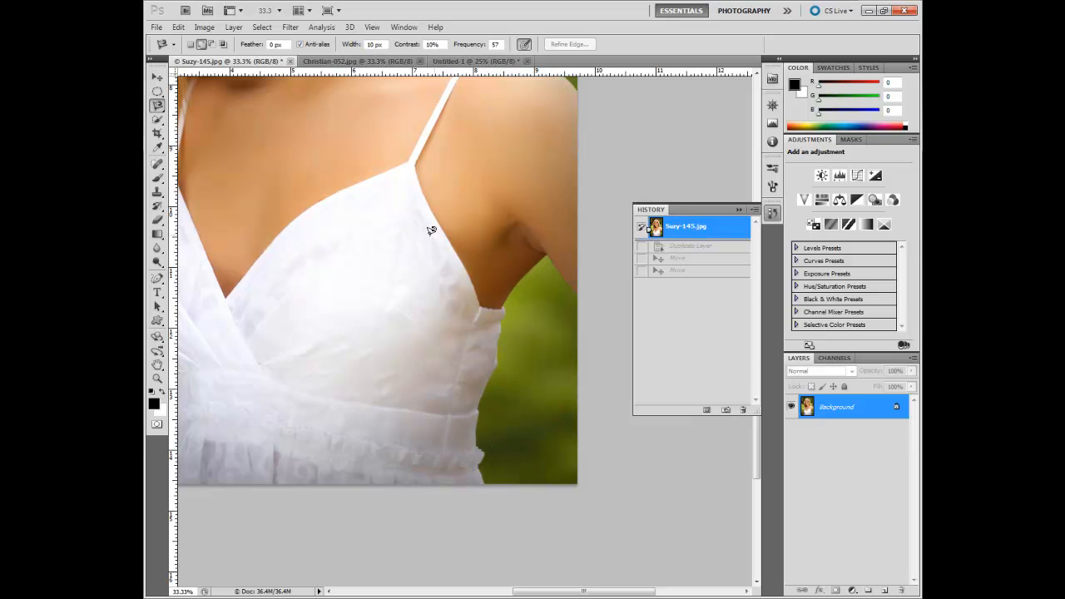
pyautogui.moveTo(547, 256)
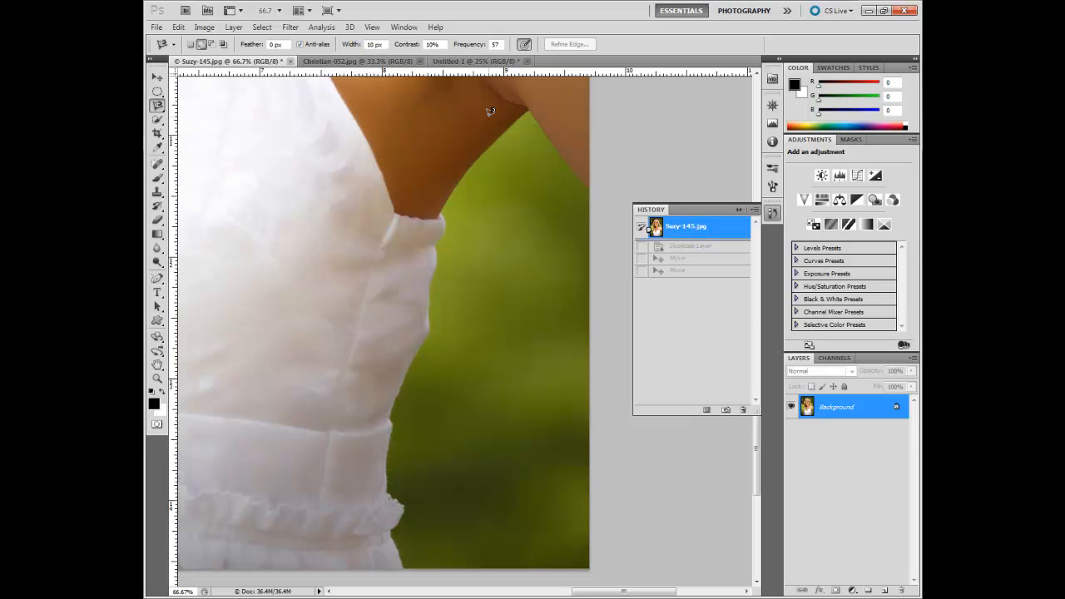
pyautogui.moveTo(512, 117)
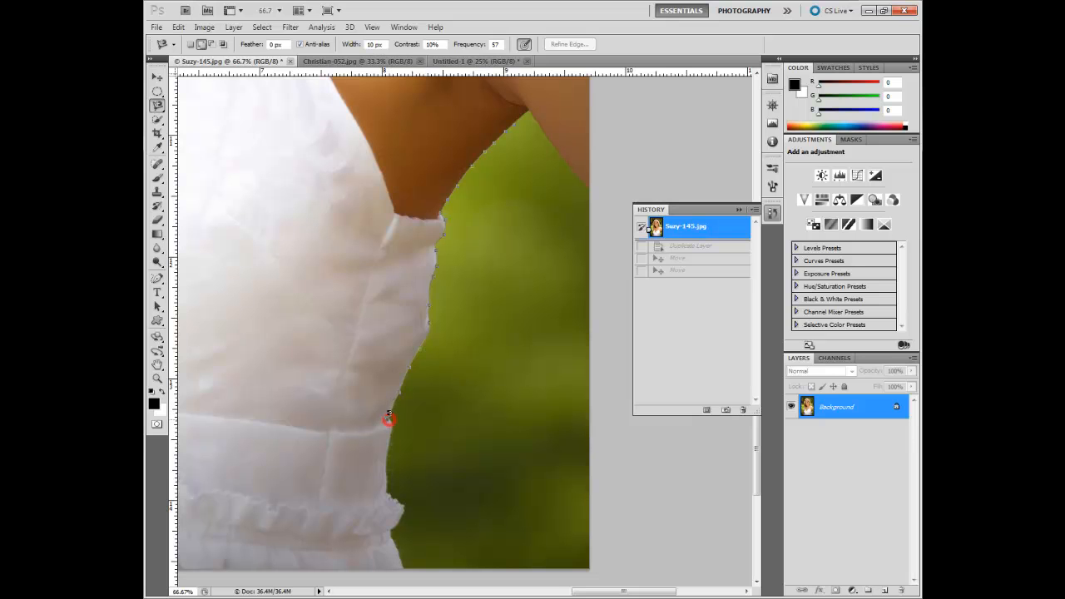
pyautogui.moveTo(397, 434)
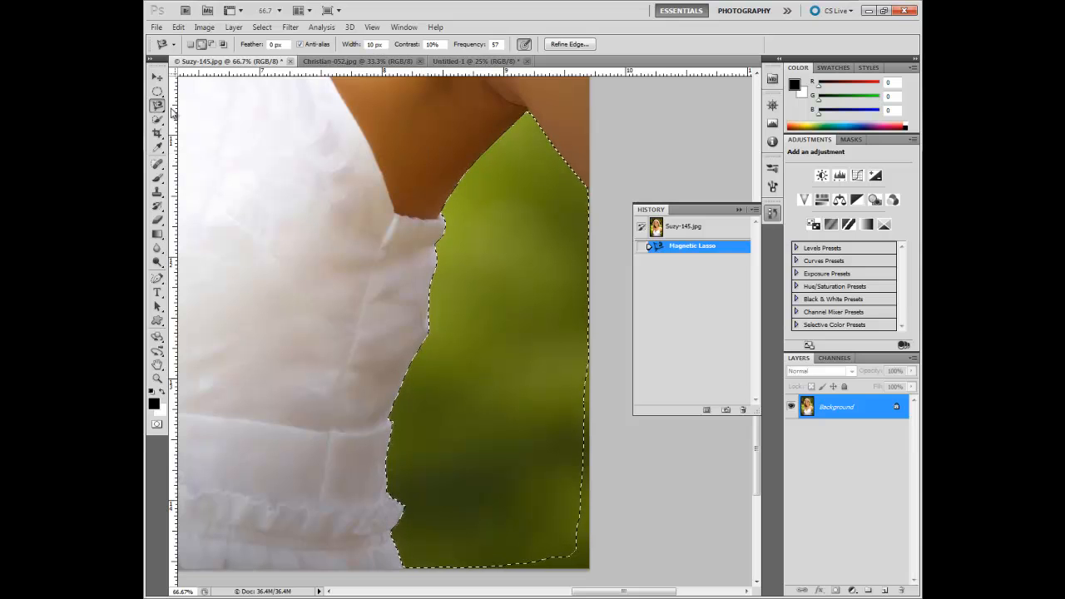
# Step: Extend the background selection to the photo edge and fill it with black via Edit > Fill
pyautogui.click(157, 107)
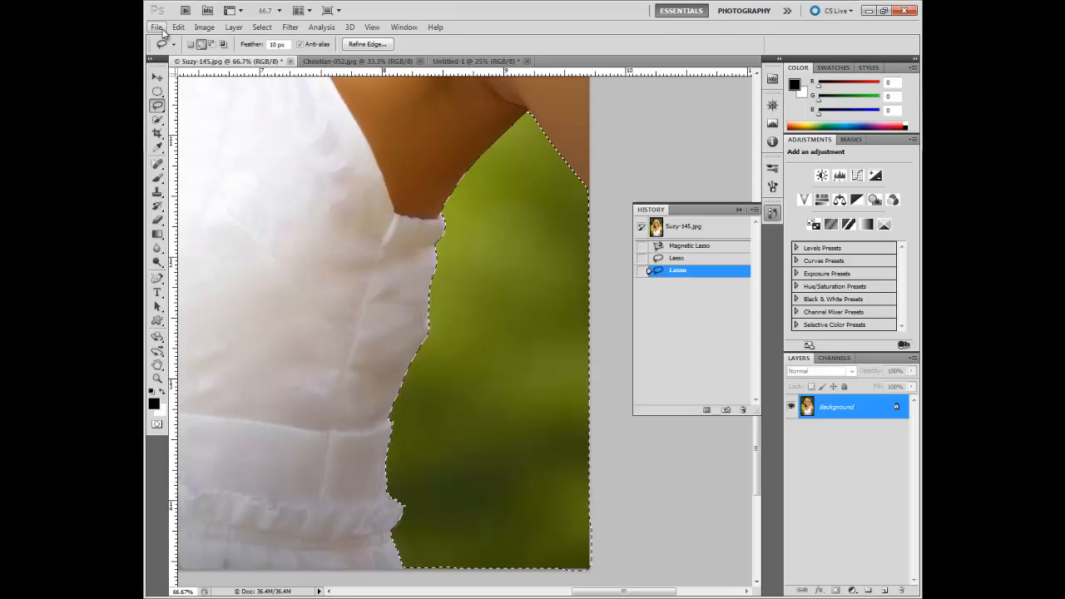
pyautogui.click(178, 26)
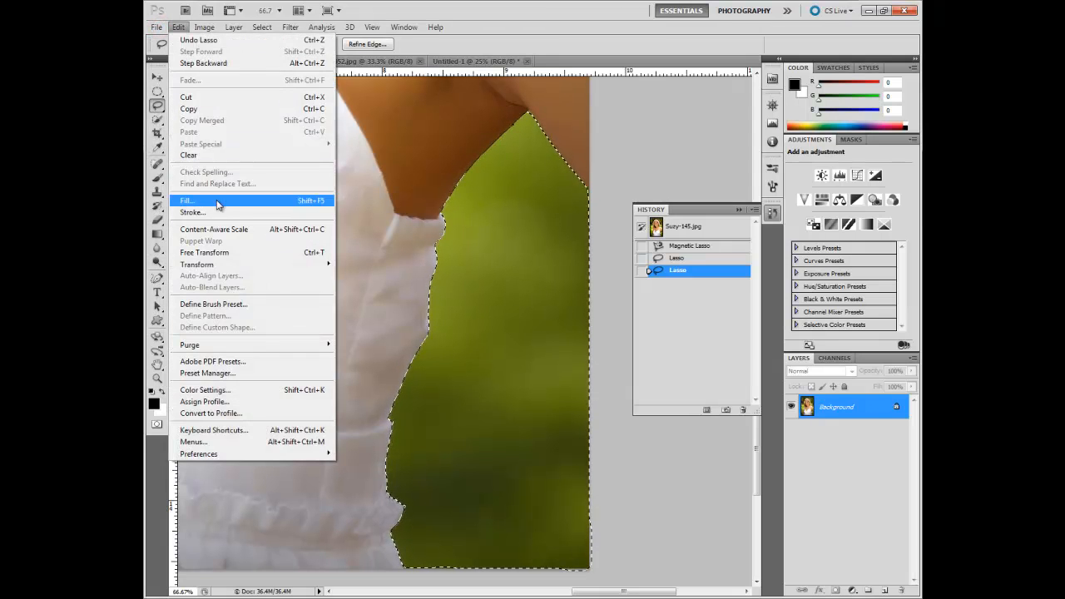
pyautogui.click(186, 200)
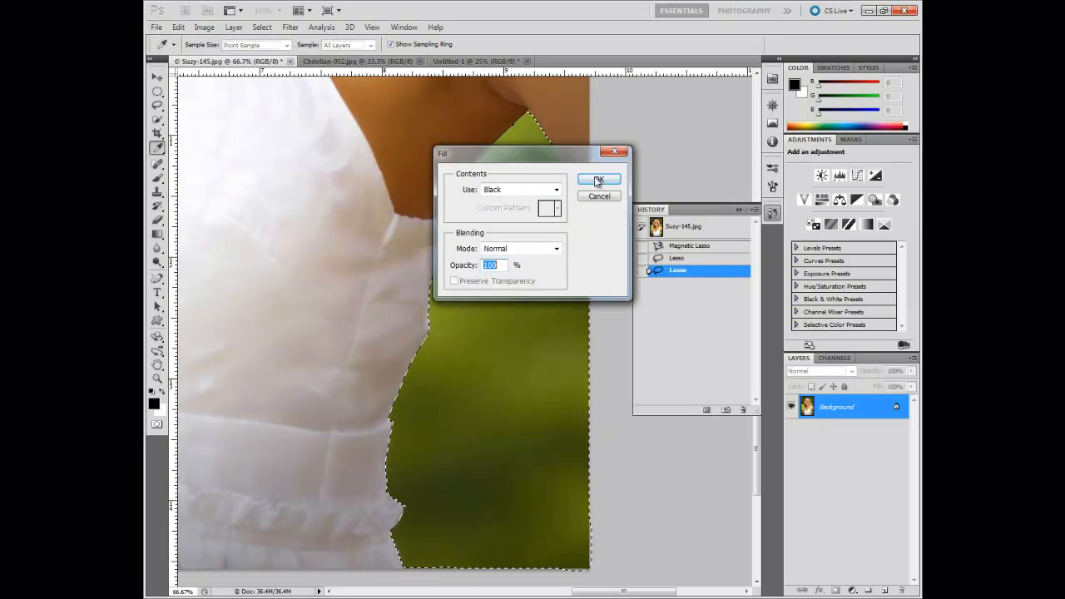
pyautogui.click(598, 179)
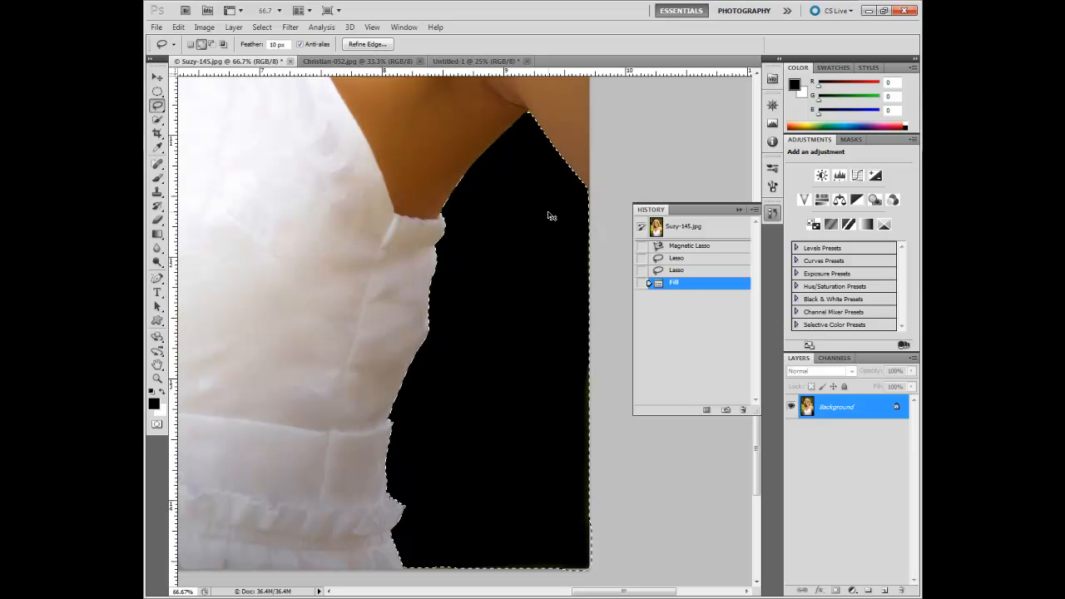
# Step: Deselect with Ctrl+D and revert the photo to its original state via History
pyautogui.press('ctrl+d')
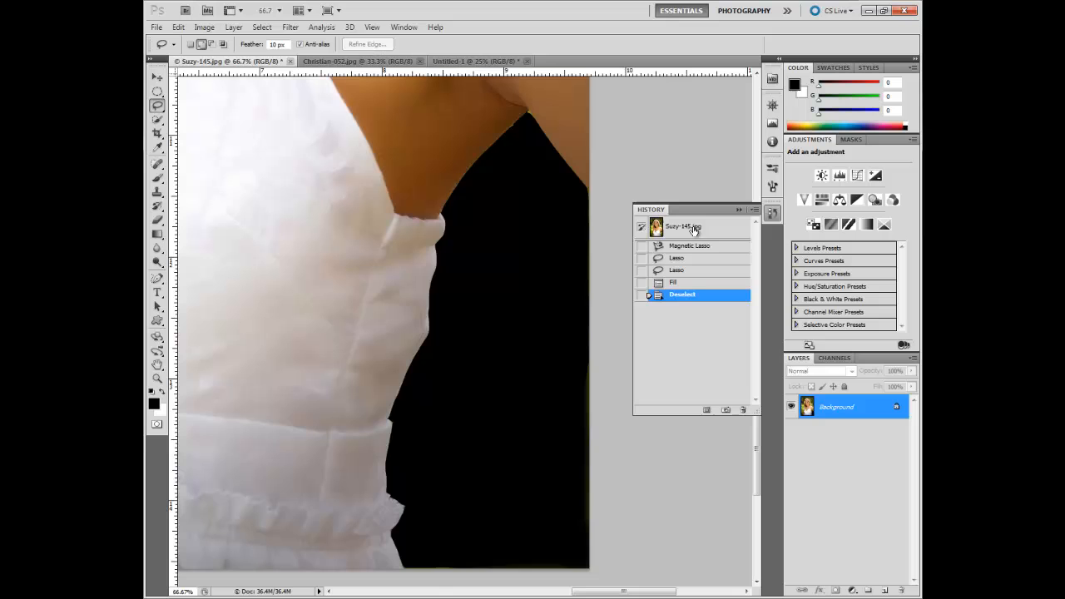
pyautogui.click(685, 226)
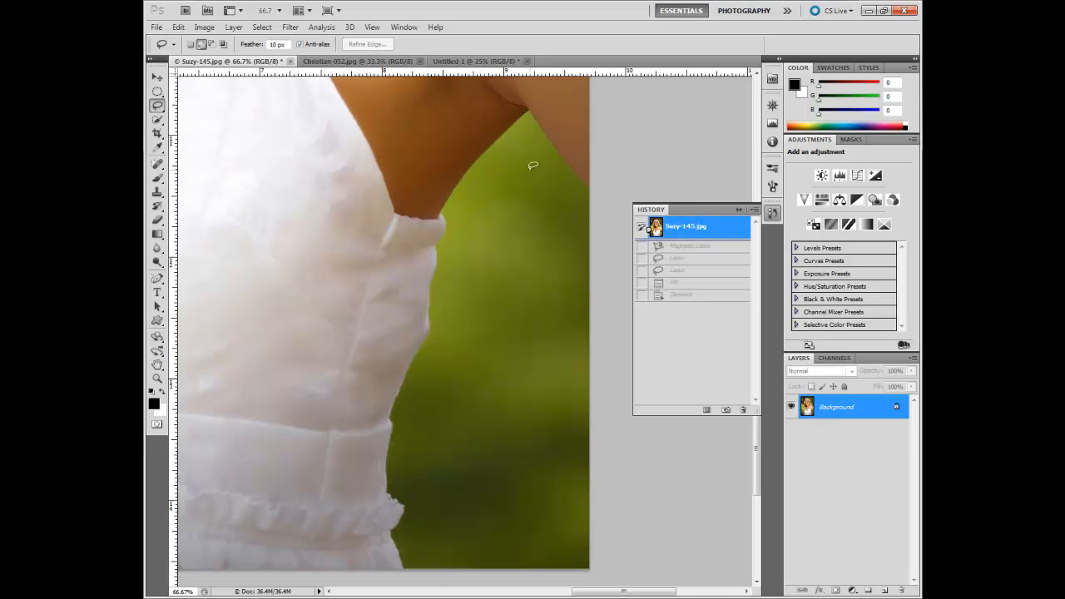
# Step: Choose the Quick Selection tool, try a stroke right of the dress, and discard it via History
pyautogui.click(157, 120)
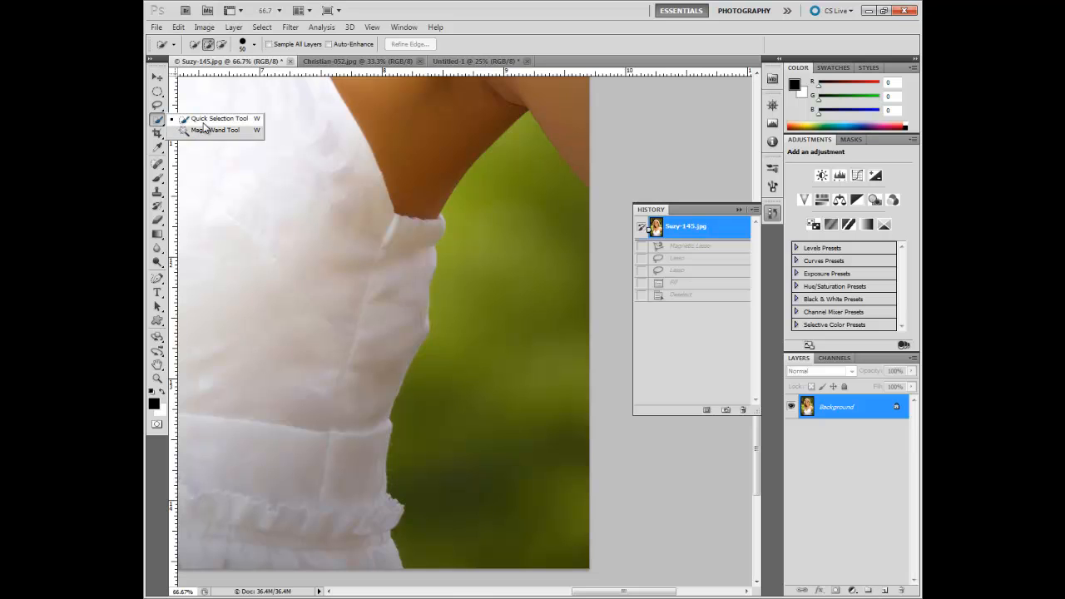
pyautogui.click(203, 123)
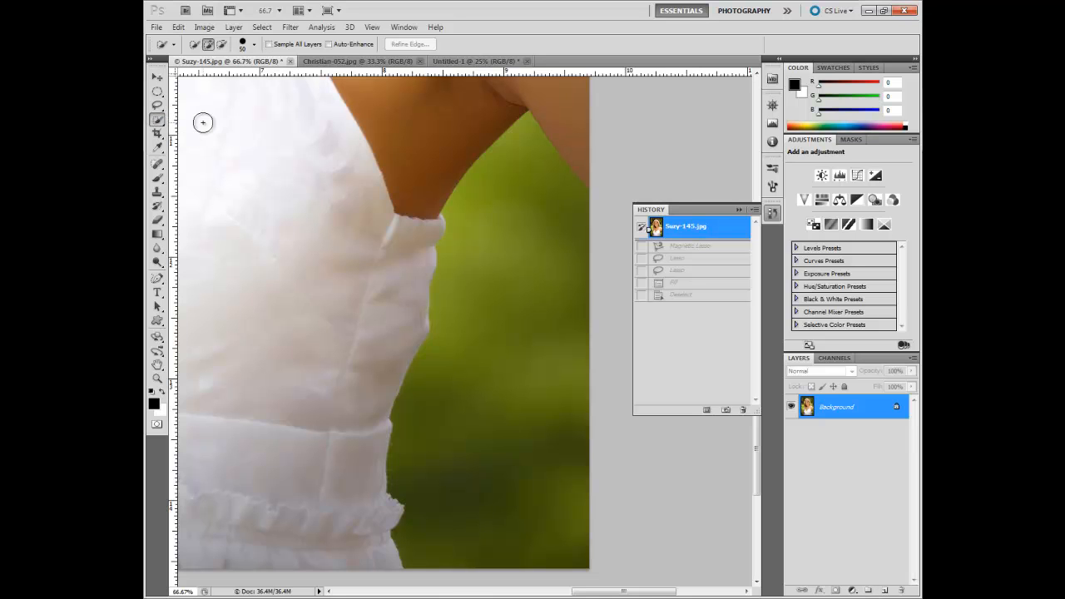
pyautogui.moveTo(597, 392)
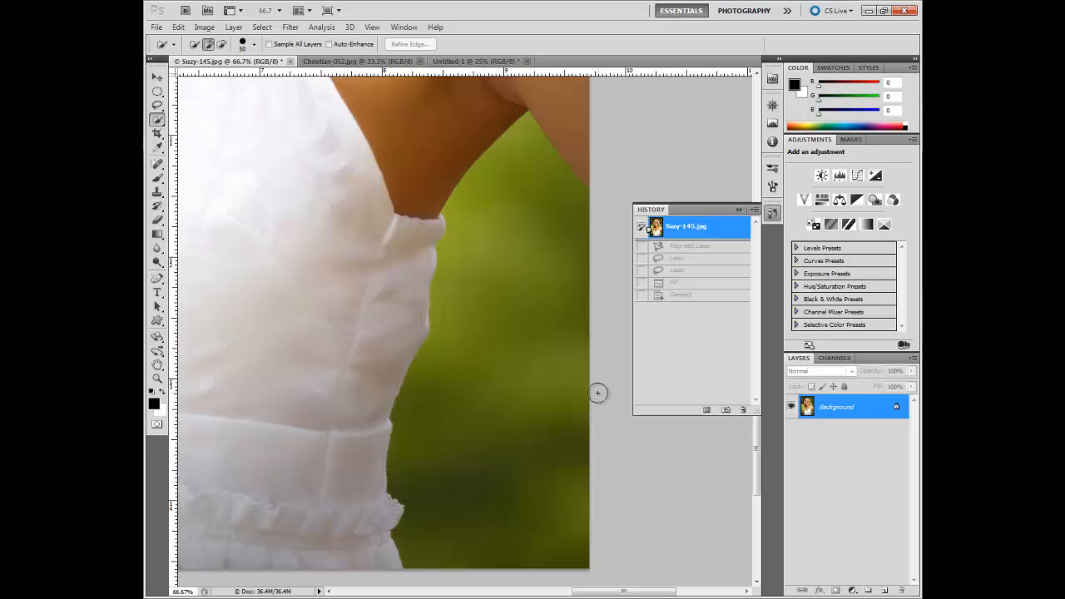
pyautogui.moveTo(597, 392); pyautogui.dragTo(552, 349)
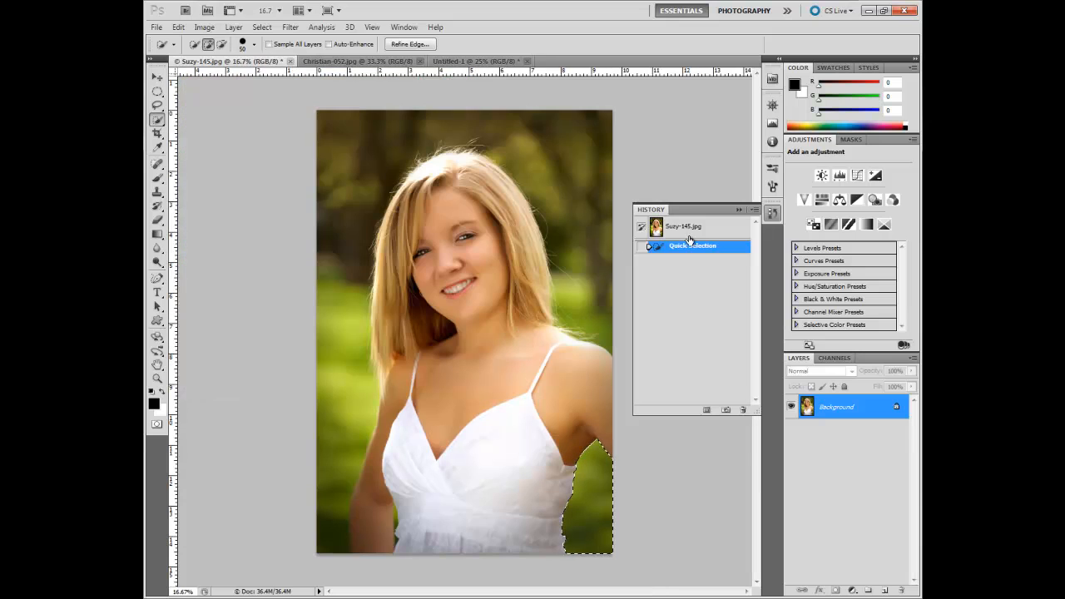
pyautogui.click(682, 226)
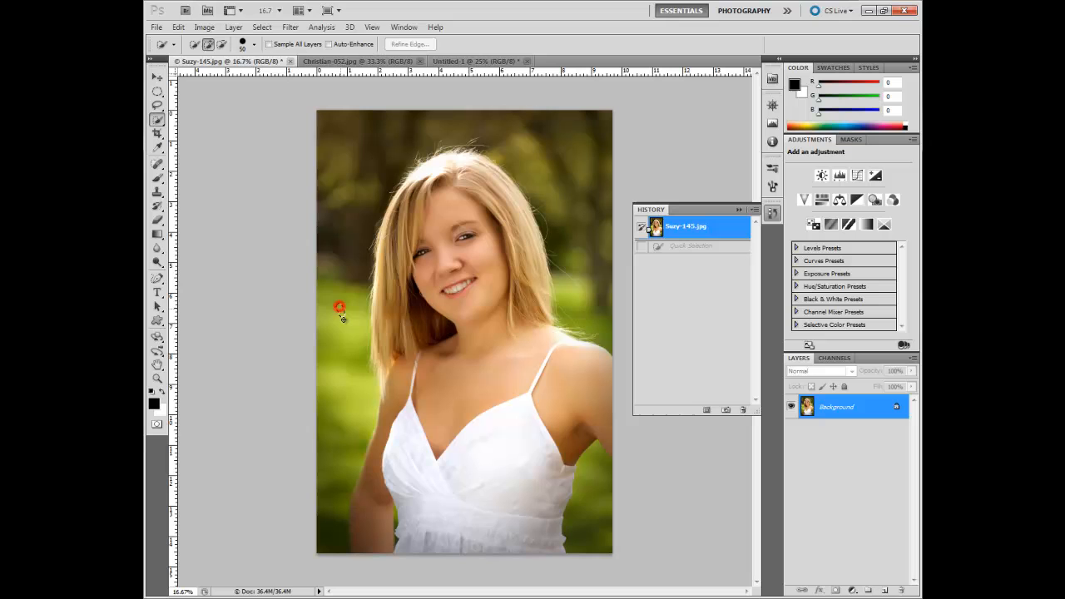
# Step: Paint the green background left of her arm and dress into the selection down to the bottom edge
pyautogui.moveTo(339, 306); pyautogui.dragTo(330, 372)
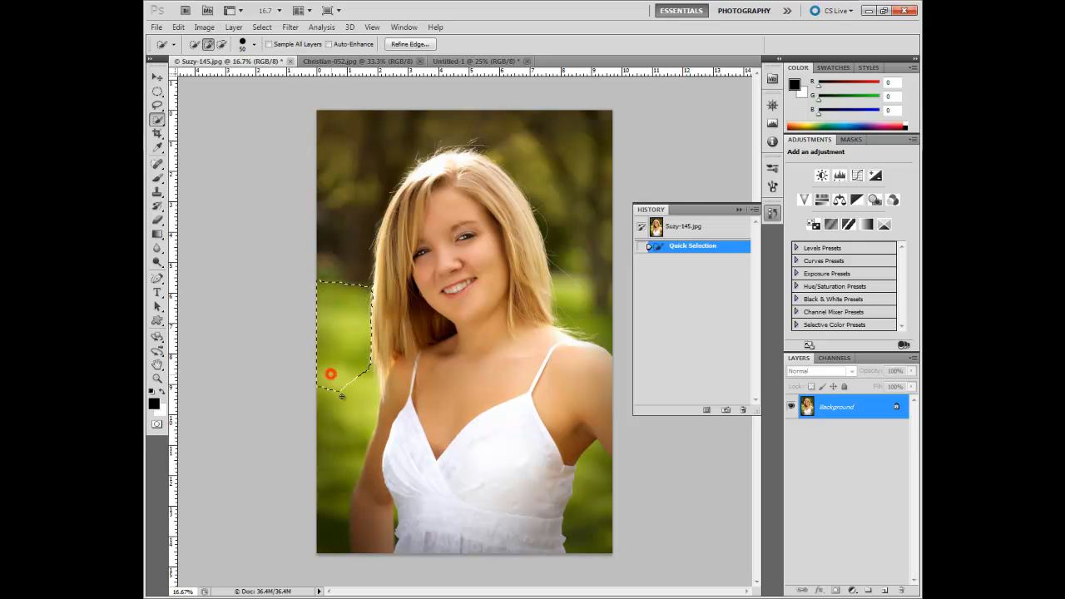
pyautogui.moveTo(329, 373); pyautogui.dragTo(342, 493)
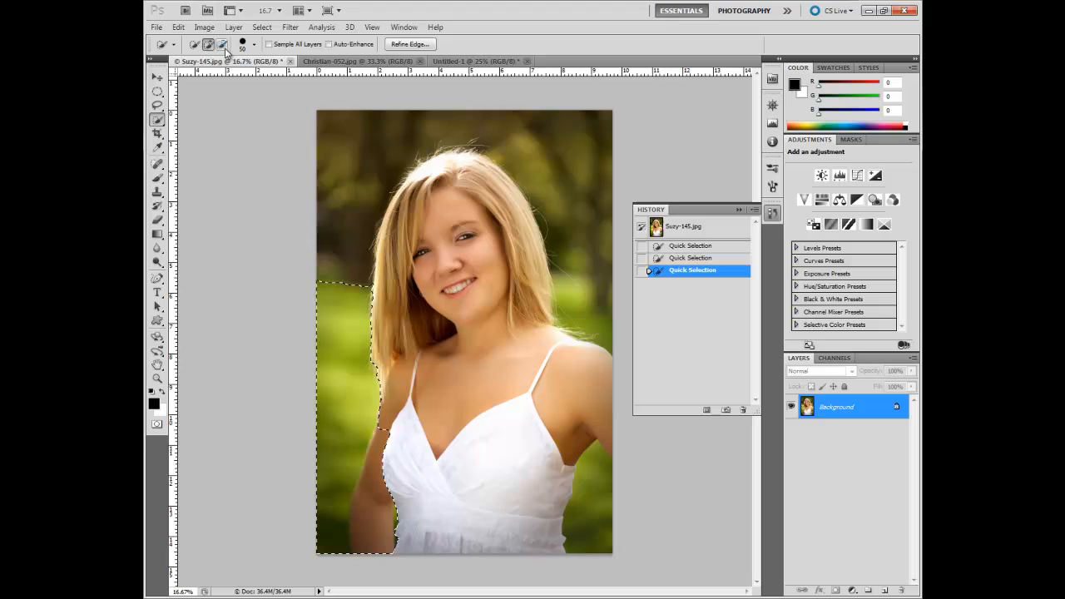
pyautogui.click(223, 43)
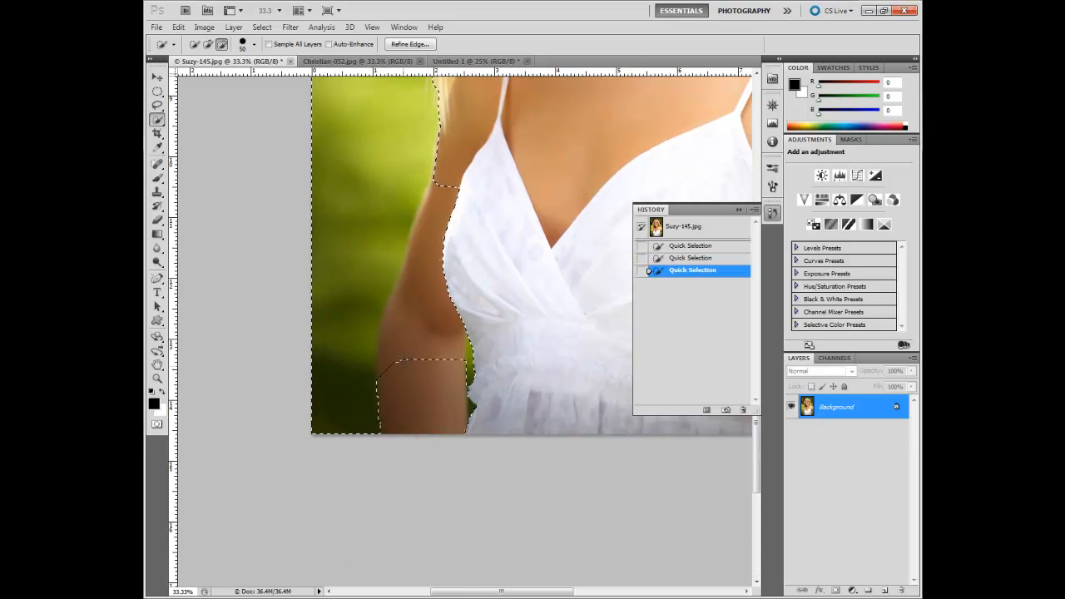
pyautogui.click(418, 286)
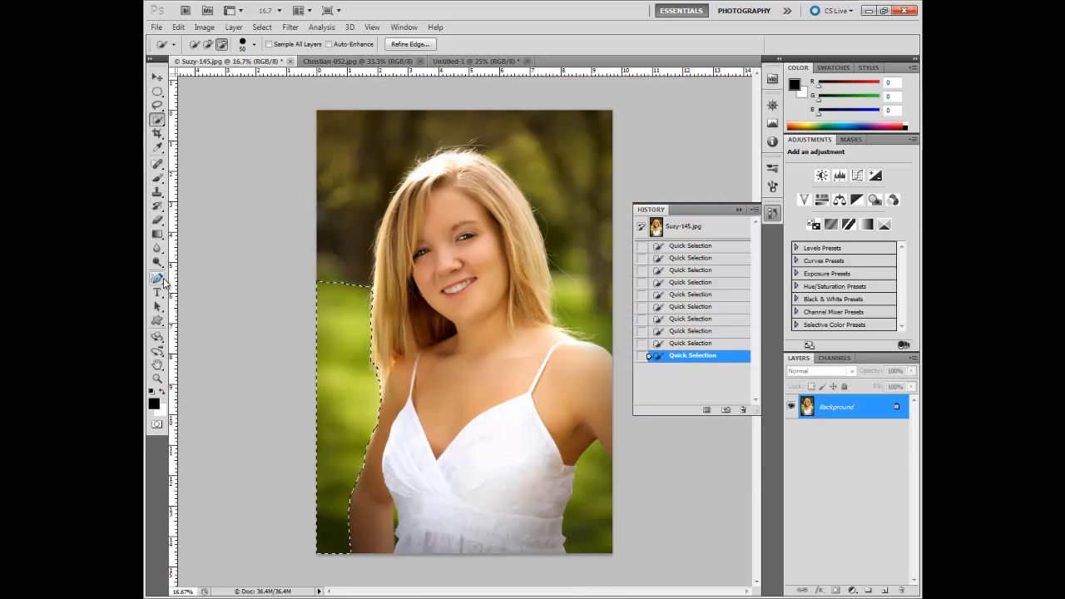
# Step: Fill the selected left background with black via Edit > Fill, then revert the photo via History
pyautogui.click(178, 26)
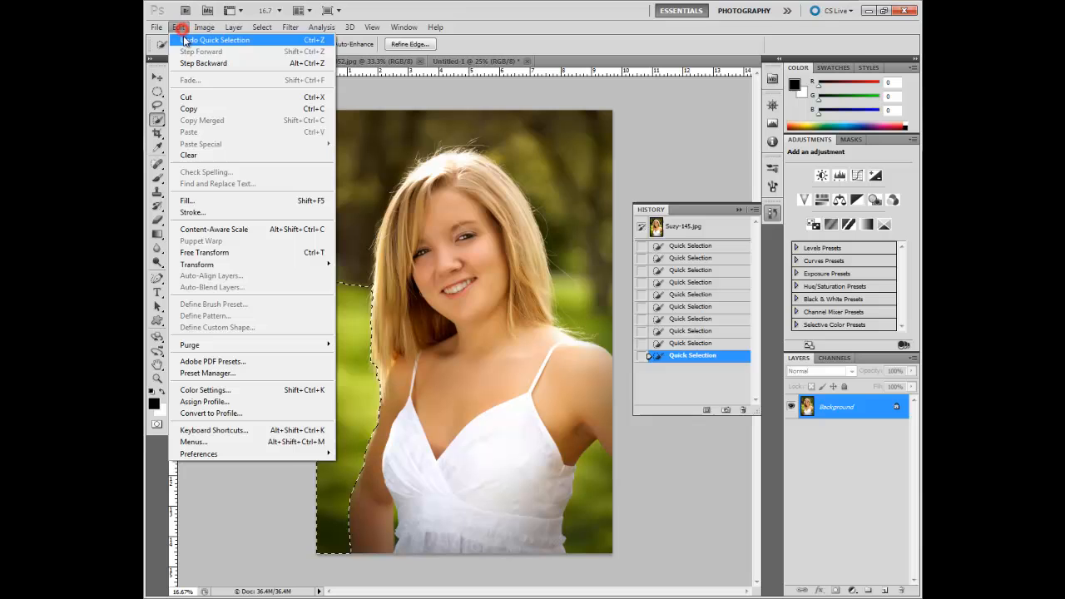
pyautogui.click(186, 200)
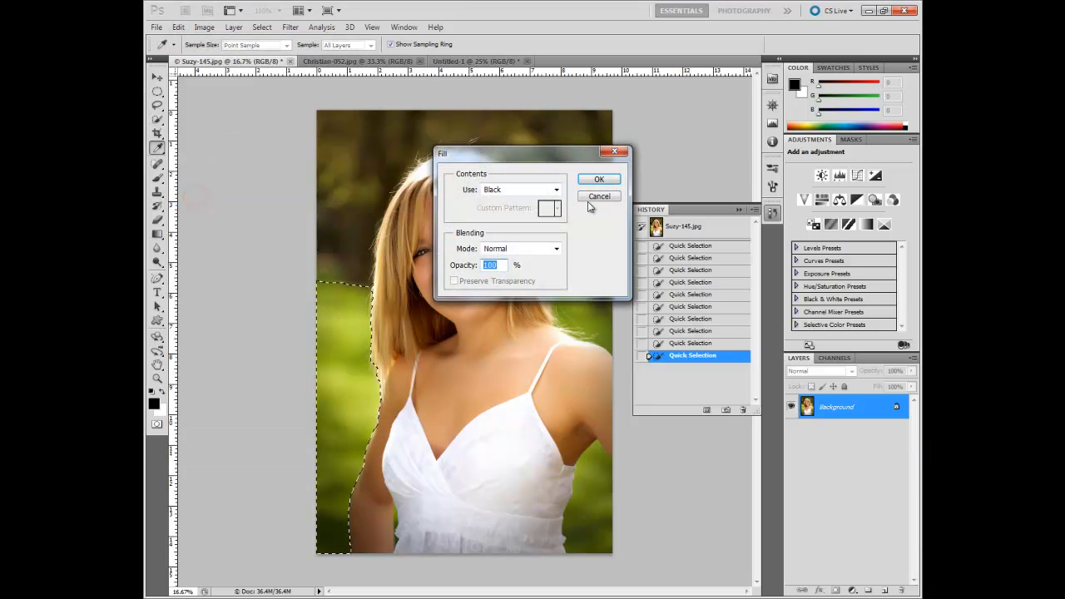
pyautogui.click(599, 180)
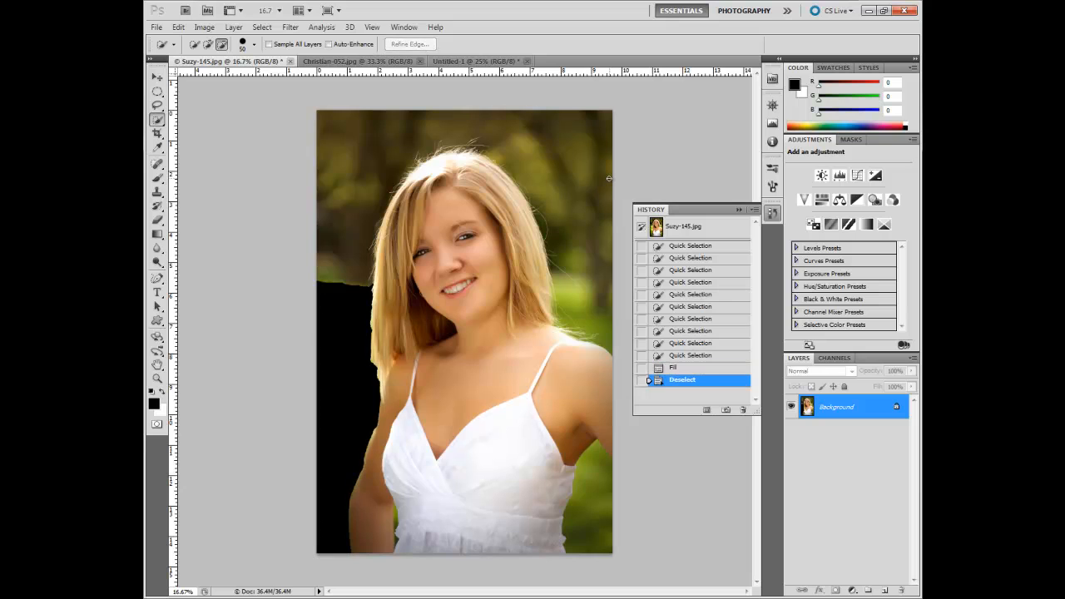
pyautogui.moveTo(379, 439)
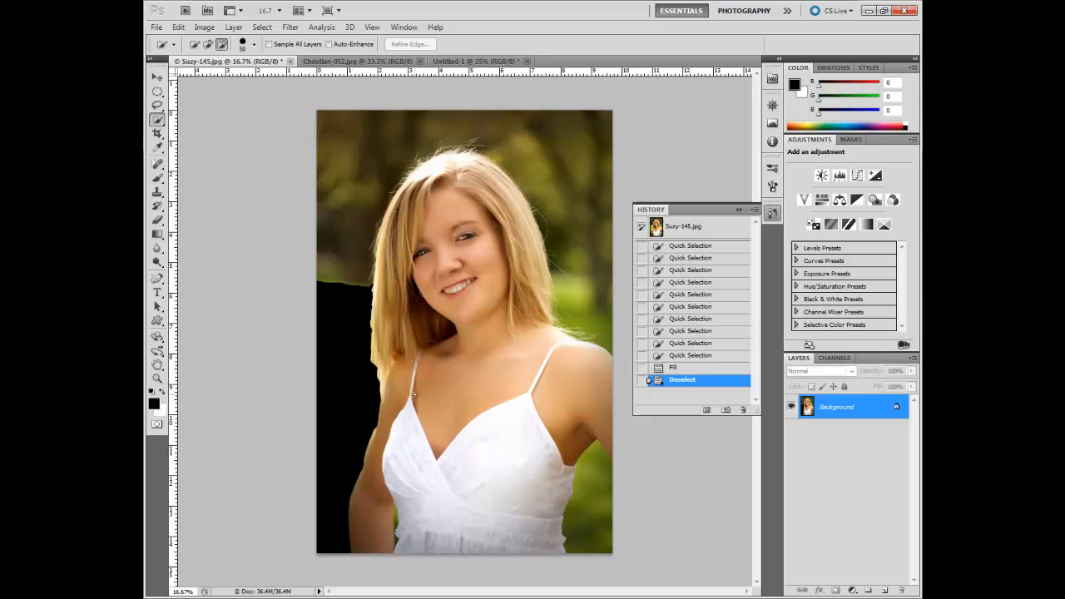
pyautogui.moveTo(774, 336)
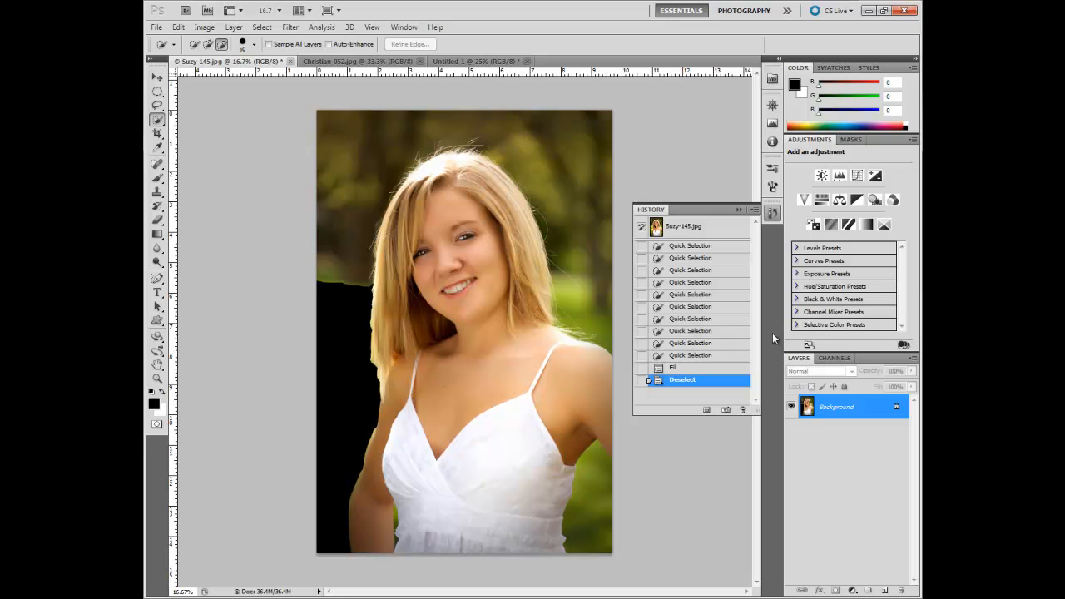
pyautogui.click(684, 226)
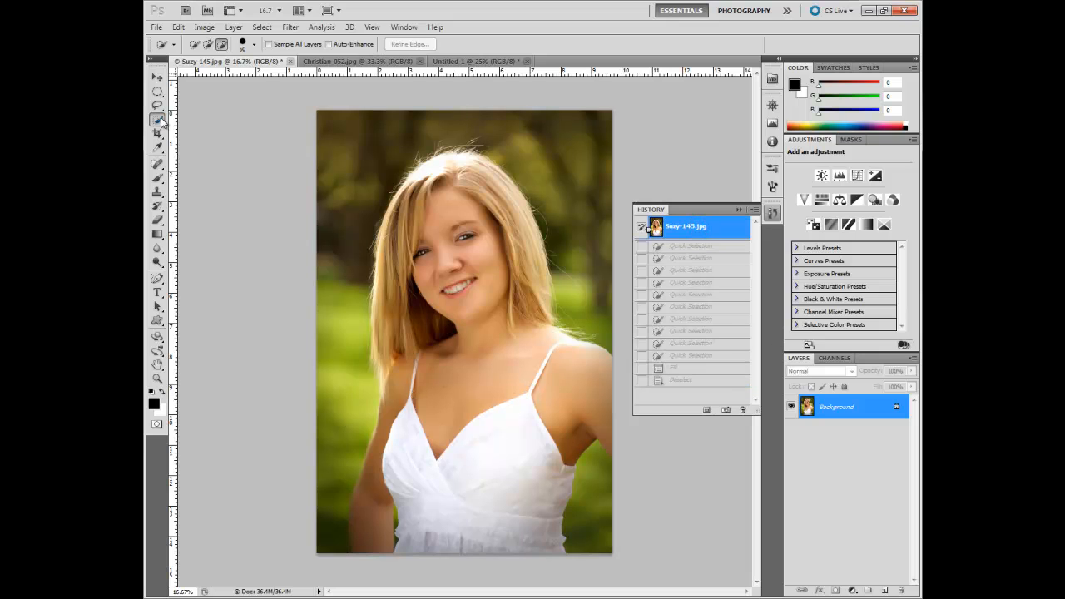
# Step: With the Magic Wand, Shift-click colour patches to select the green background left of the woman
pyautogui.rightClick(156, 120)
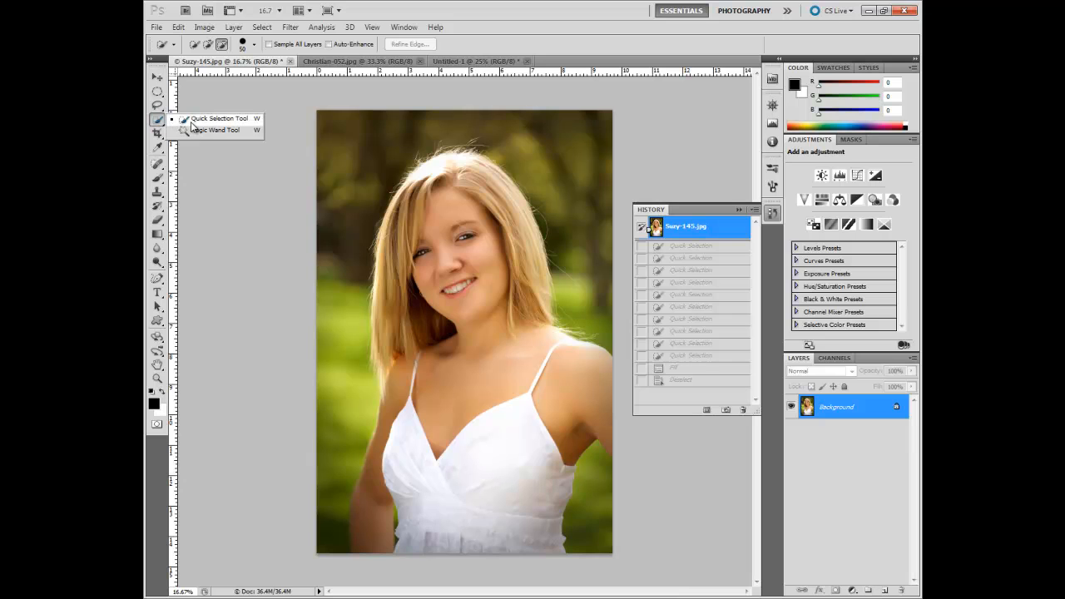
pyautogui.moveTo(199, 130)
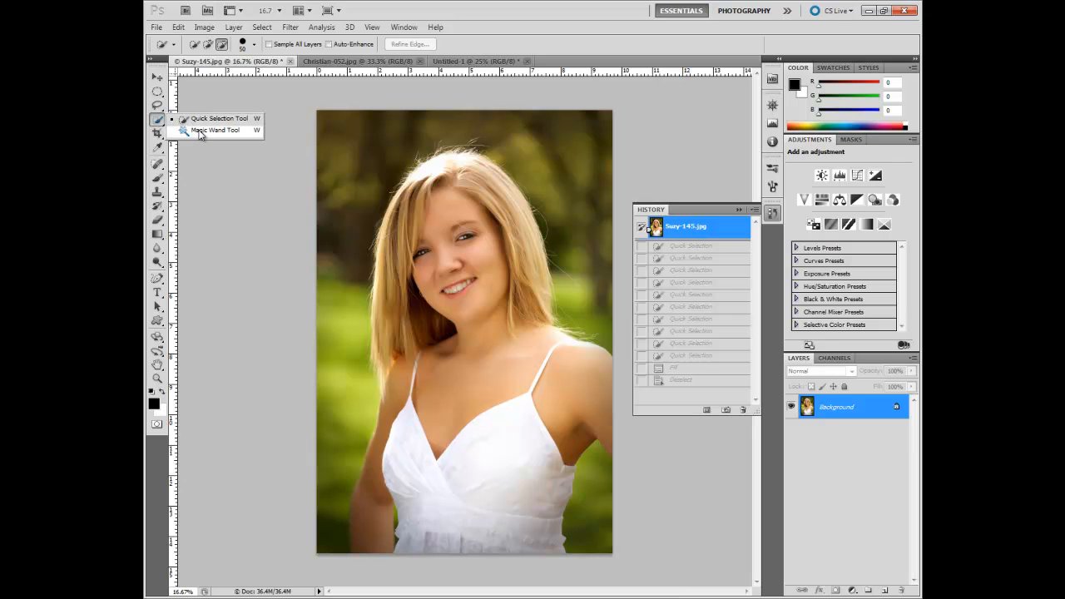
pyautogui.moveTo(206, 135)
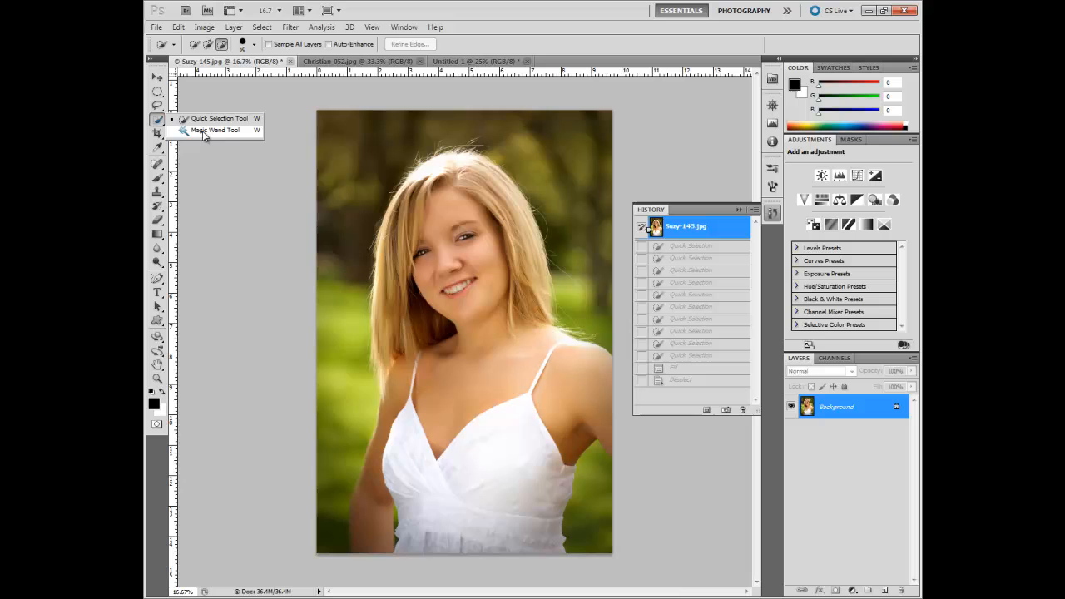
pyautogui.moveTo(213, 140)
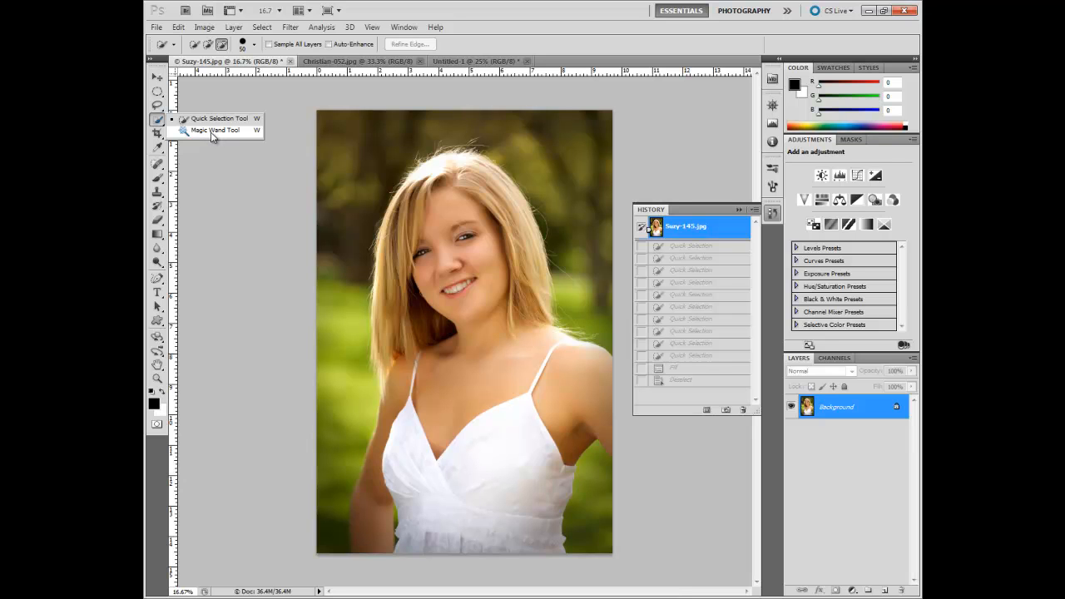
pyautogui.click(217, 130)
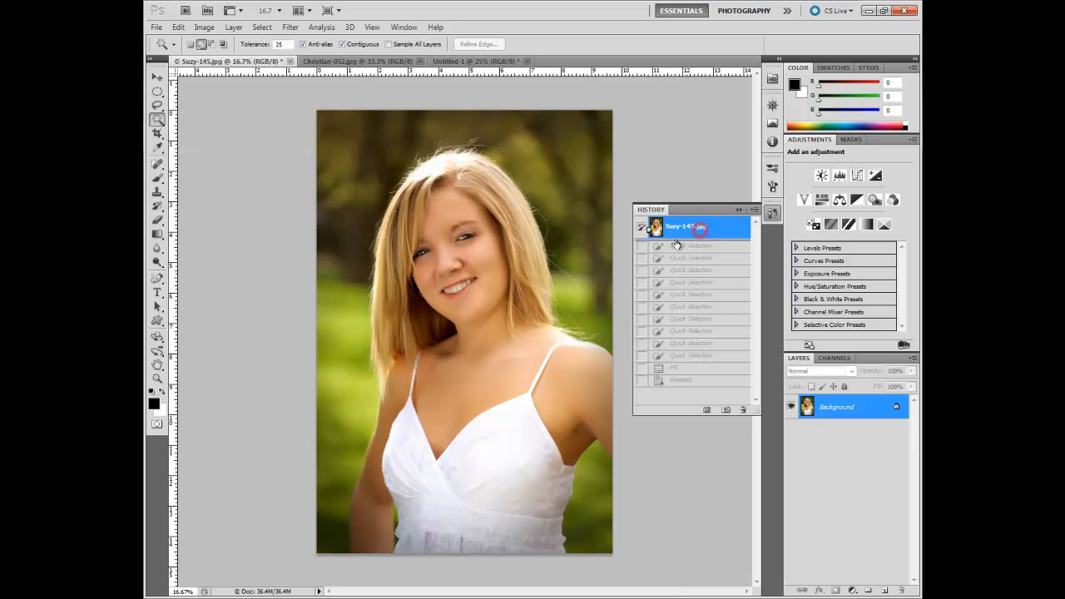
pyautogui.click(685, 227)
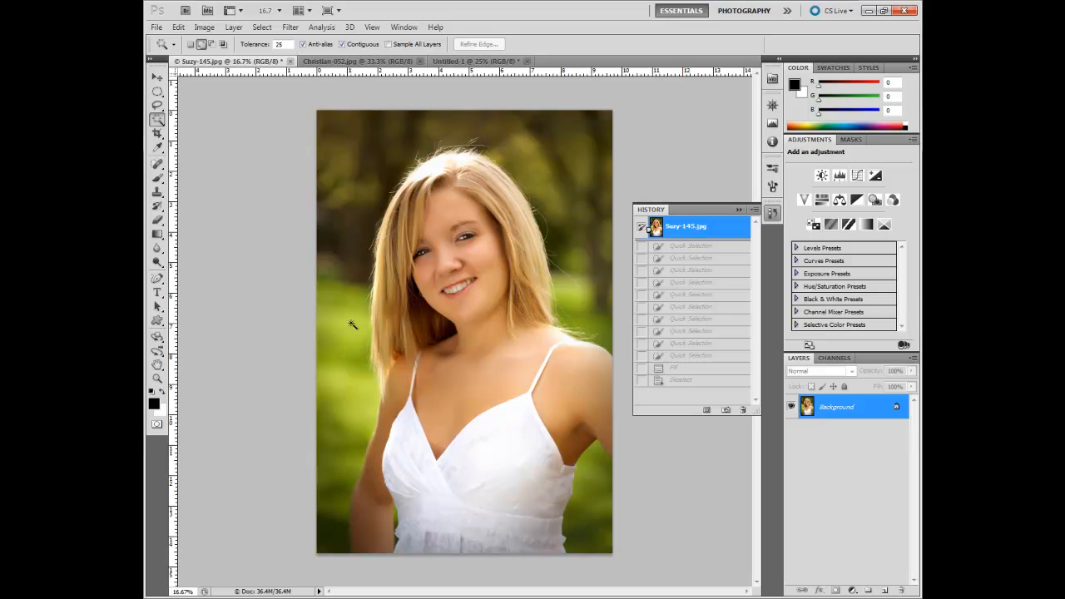
pyautogui.moveTo(335, 324)
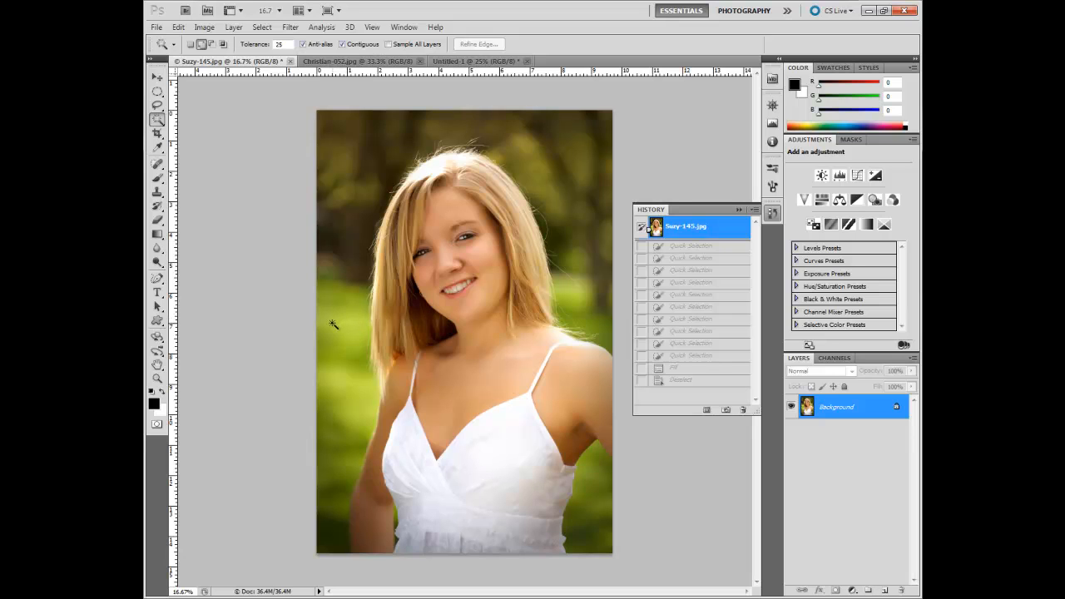
pyautogui.moveTo(343, 326)
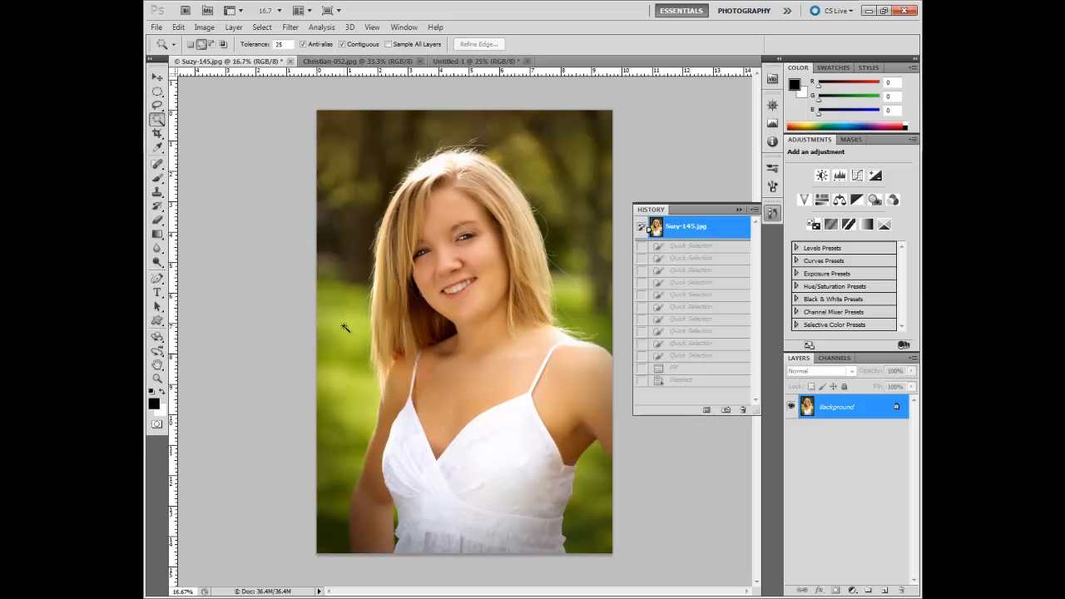
pyautogui.click(346, 324)
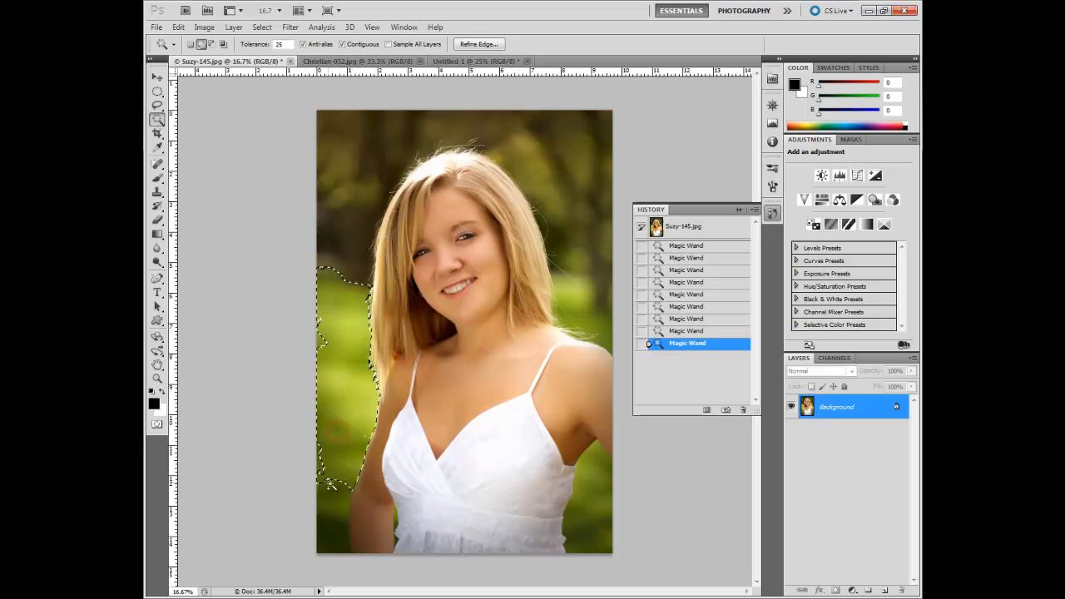
pyautogui.click(323, 339)
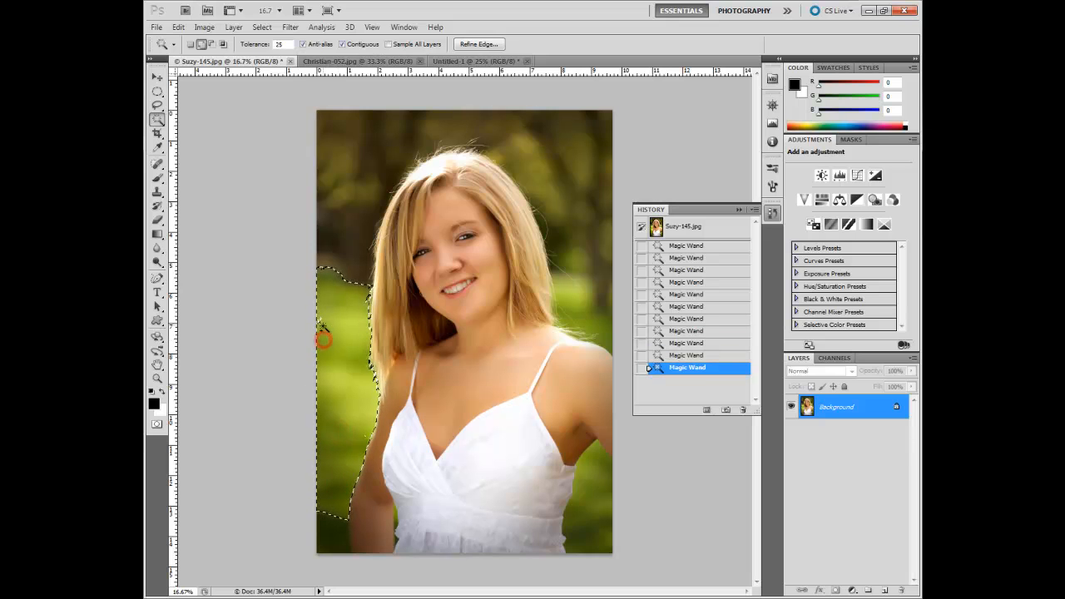